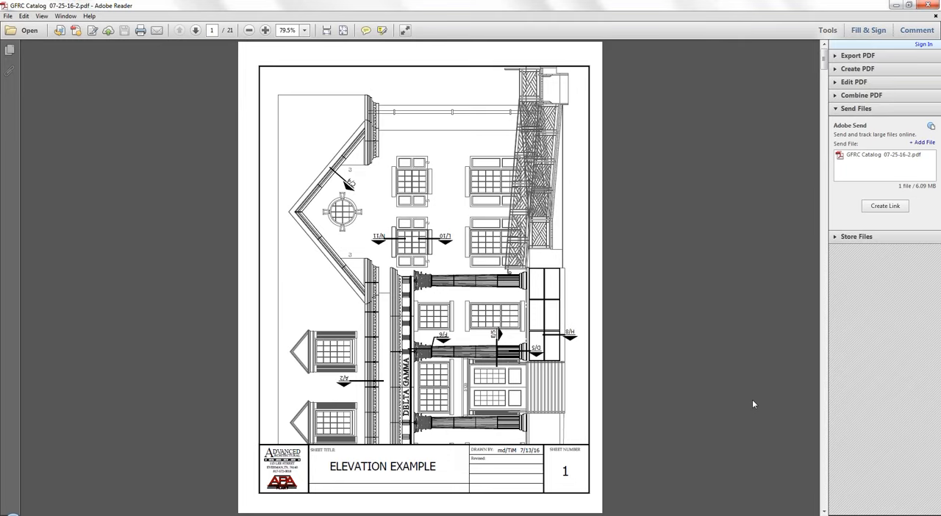
{"action": "mouse_move", "coordinate": [728, 394]}
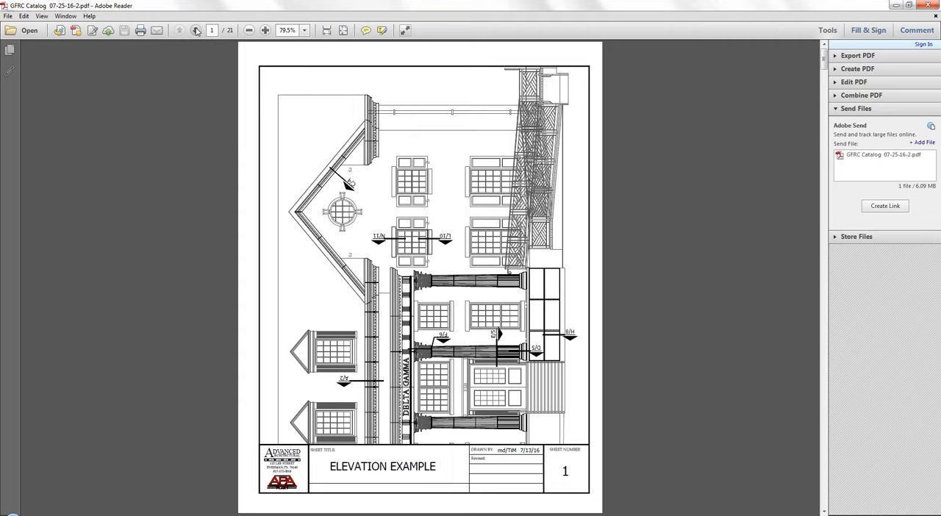
Step: Advance two pages to the scaffolding and columned-porch construction photos on page 3
{"action": "left_click", "coordinate": [196, 33]}
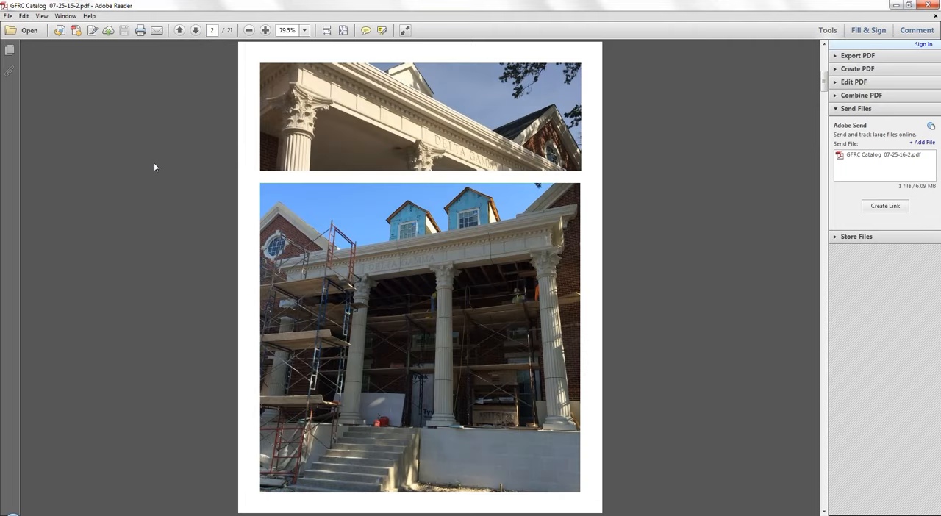
{"action": "mouse_move", "coordinate": [236, 335]}
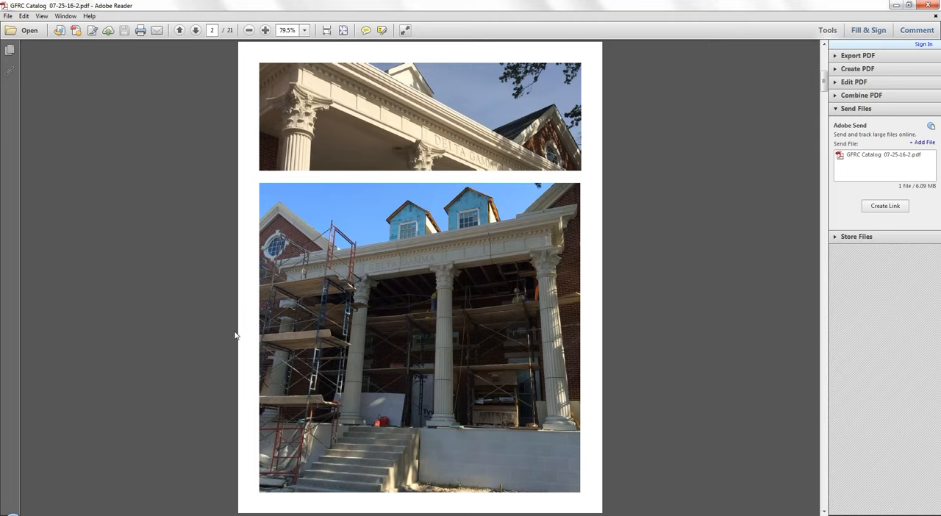
{"action": "mouse_move", "coordinate": [521, 331]}
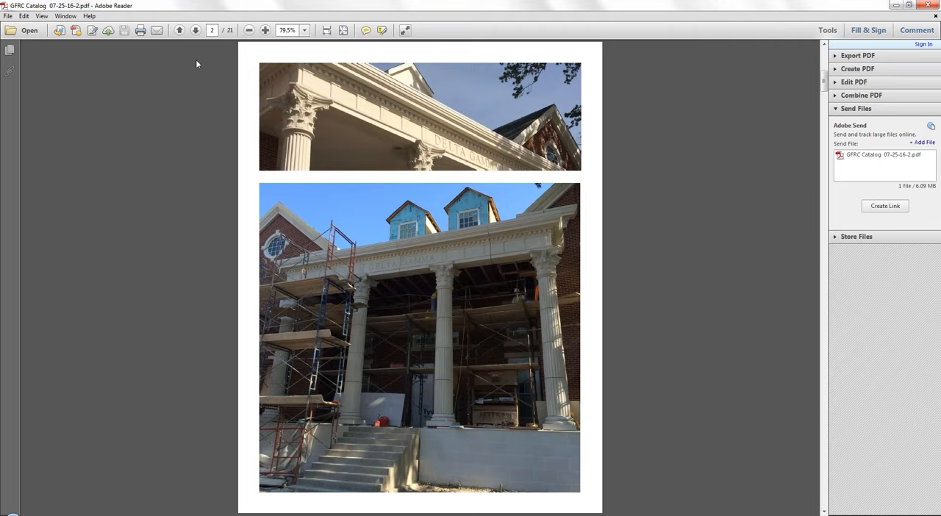
{"action": "left_click", "coordinate": [196, 31]}
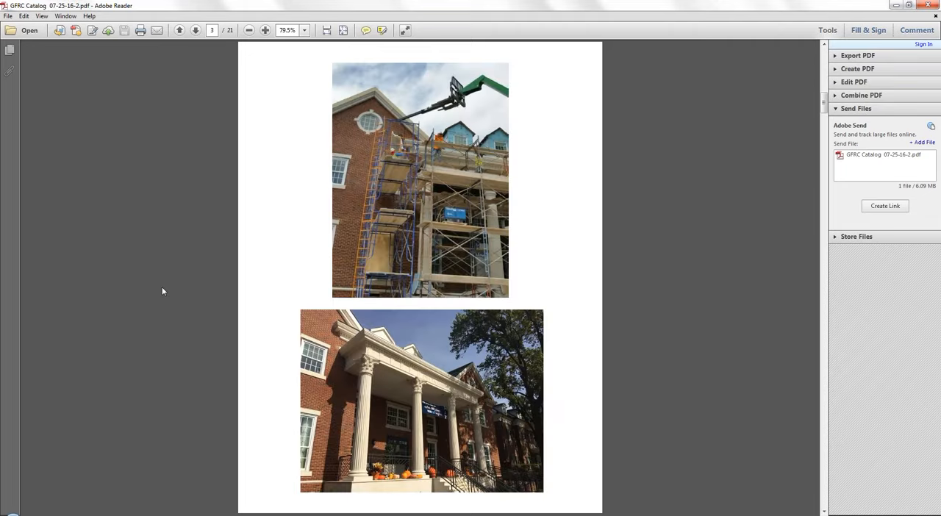
{"action": "mouse_move", "coordinate": [381, 405]}
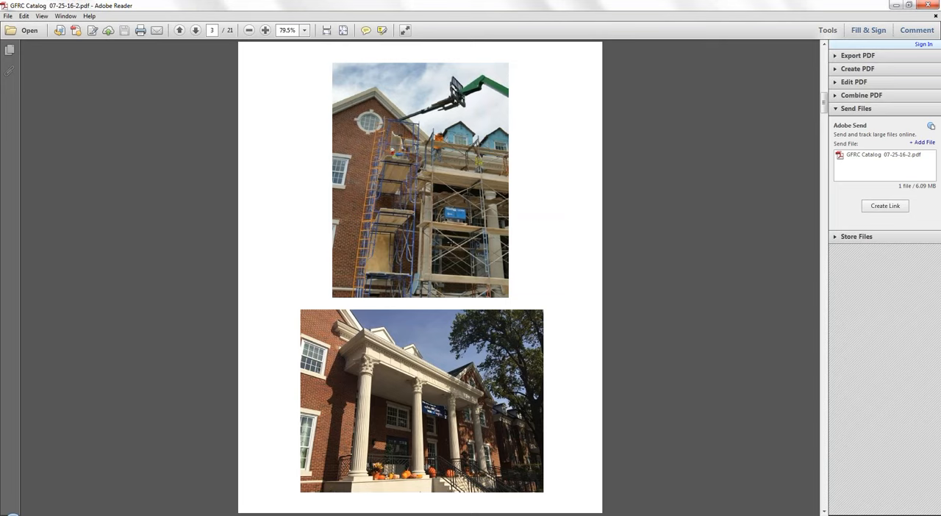
{"action": "mouse_move", "coordinate": [482, 132]}
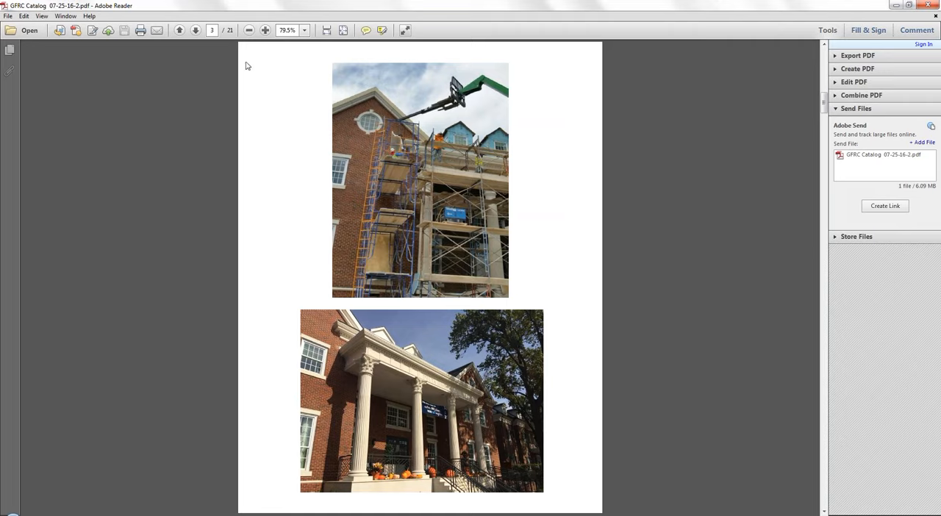
Step: Advance to page 4, the GFRC Cornice with Frame detail drawing
{"action": "left_click", "coordinate": [196, 32]}
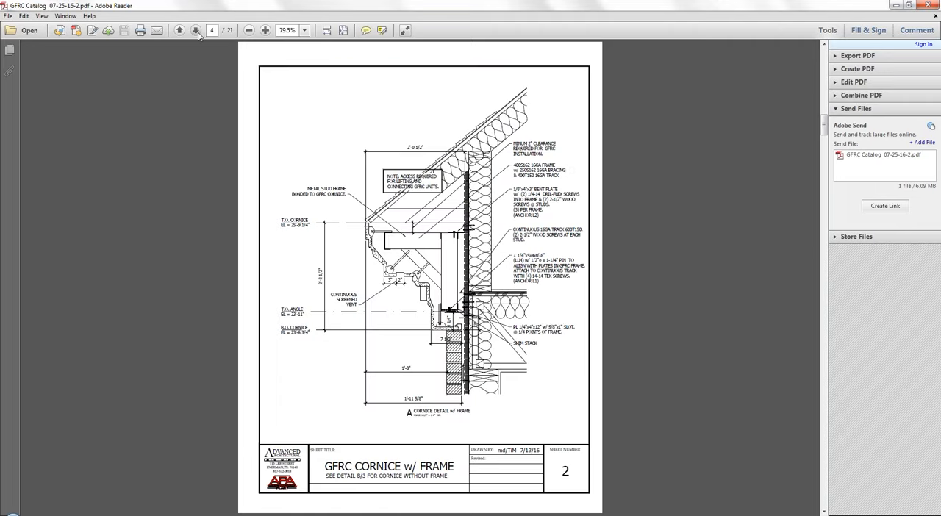
{"action": "mouse_move", "coordinate": [161, 366]}
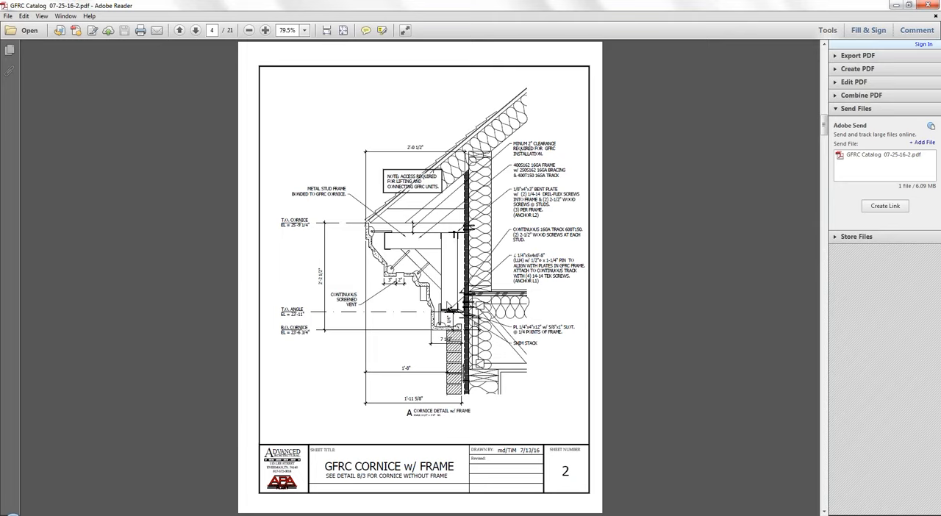
{"action": "mouse_move", "coordinate": [449, 234]}
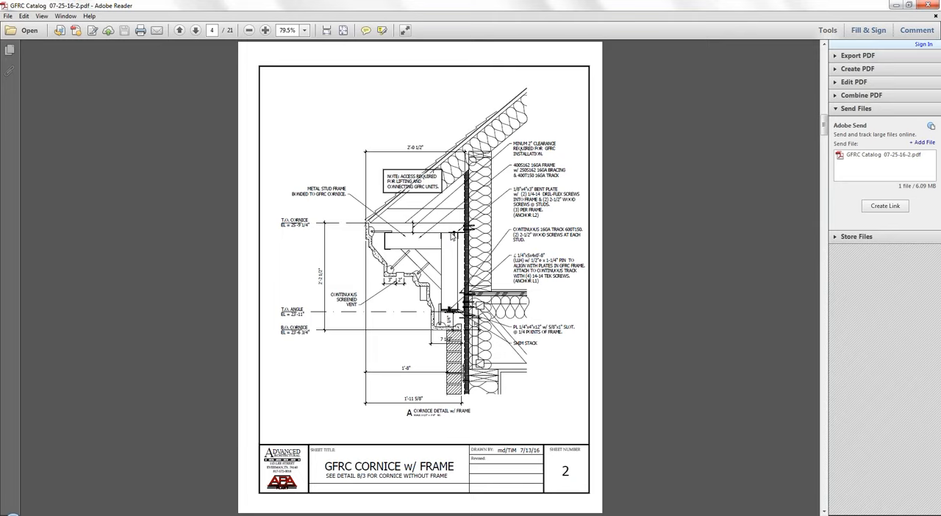
{"action": "mouse_move", "coordinate": [449, 247]}
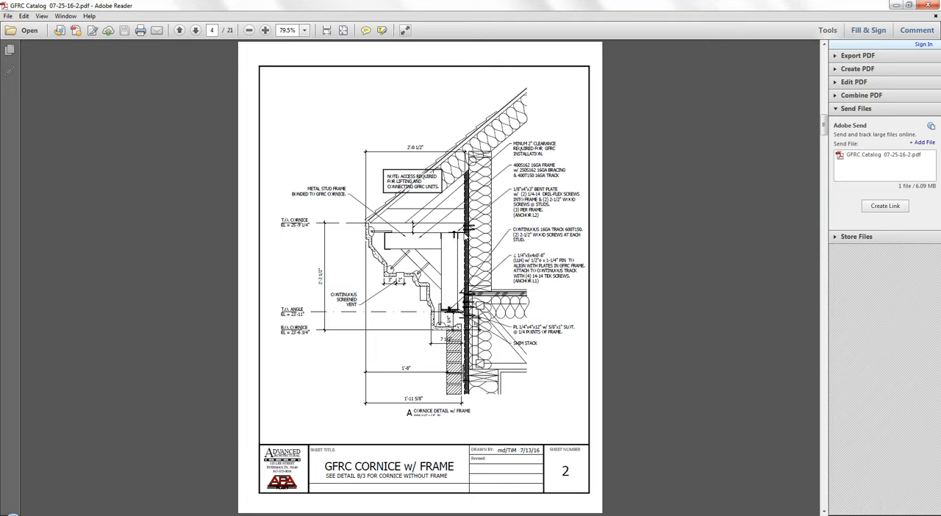
{"action": "mouse_move", "coordinate": [447, 235]}
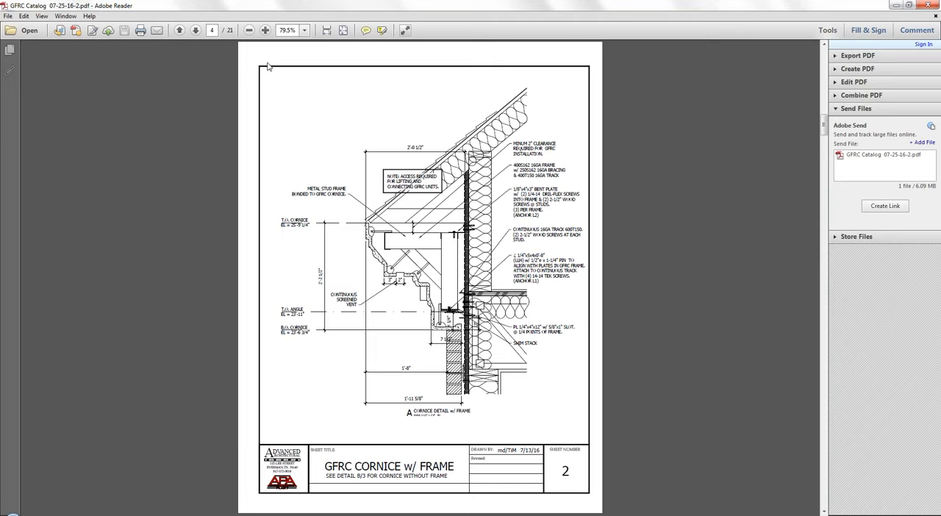
{"action": "mouse_move", "coordinate": [178, 88]}
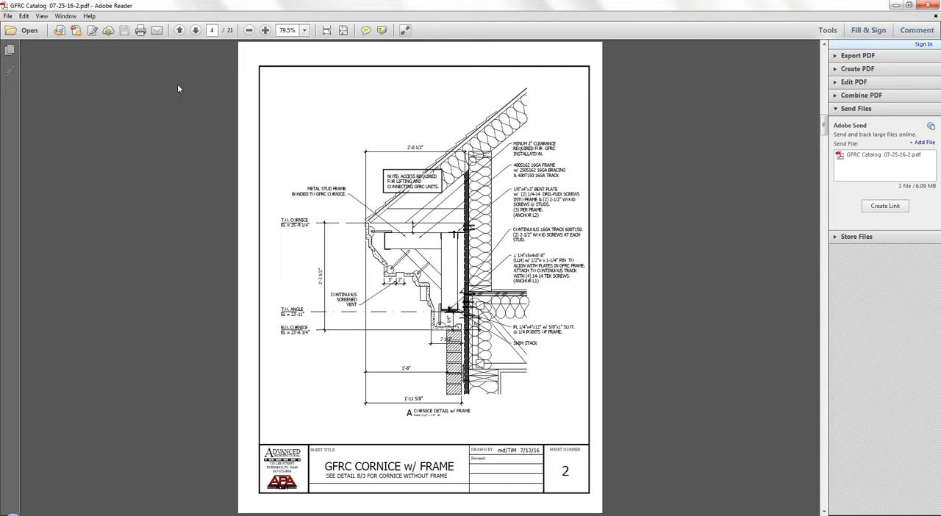
{"action": "mouse_move", "coordinate": [203, 66]}
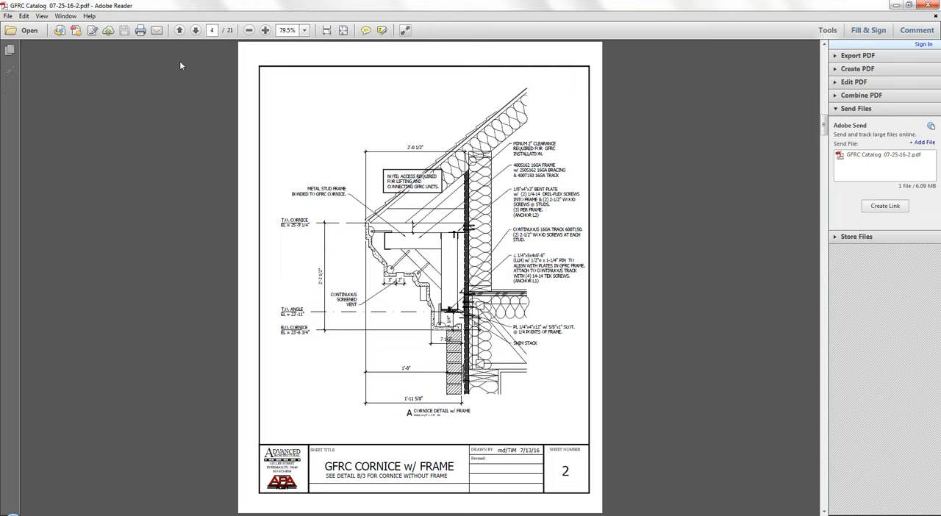
Step: Advance three pages through the steel framing photos to the cornice-on-bracket photo, page 7
{"action": "left_click", "coordinate": [194, 32]}
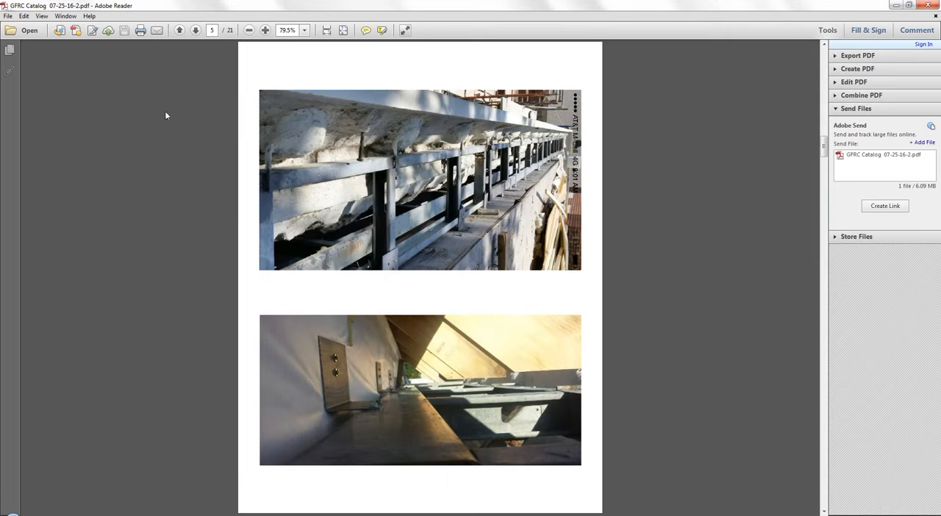
{"action": "mouse_move", "coordinate": [126, 306]}
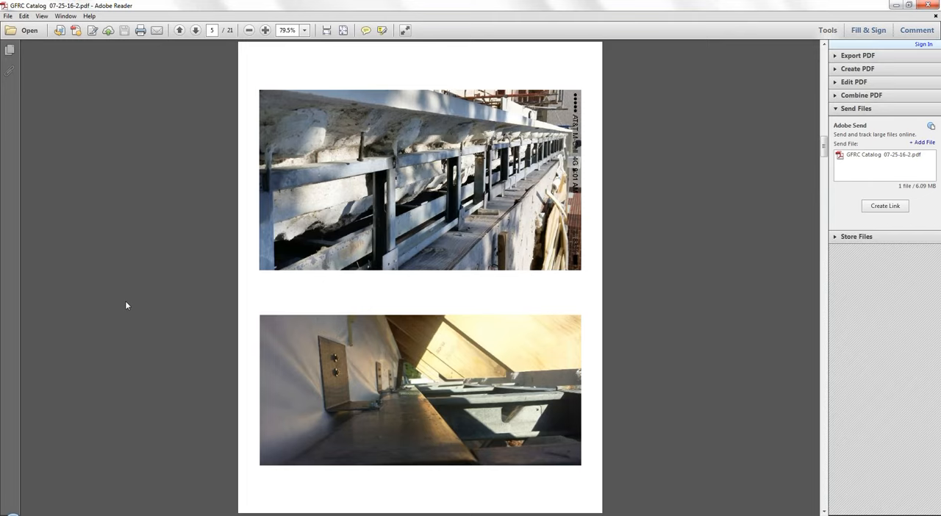
{"action": "mouse_move", "coordinate": [131, 225]}
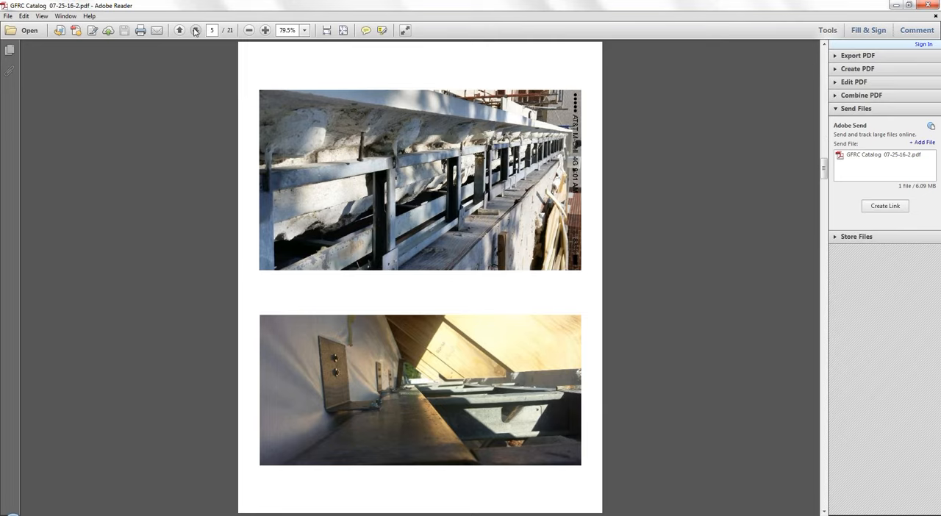
{"action": "left_click", "coordinate": [196, 31]}
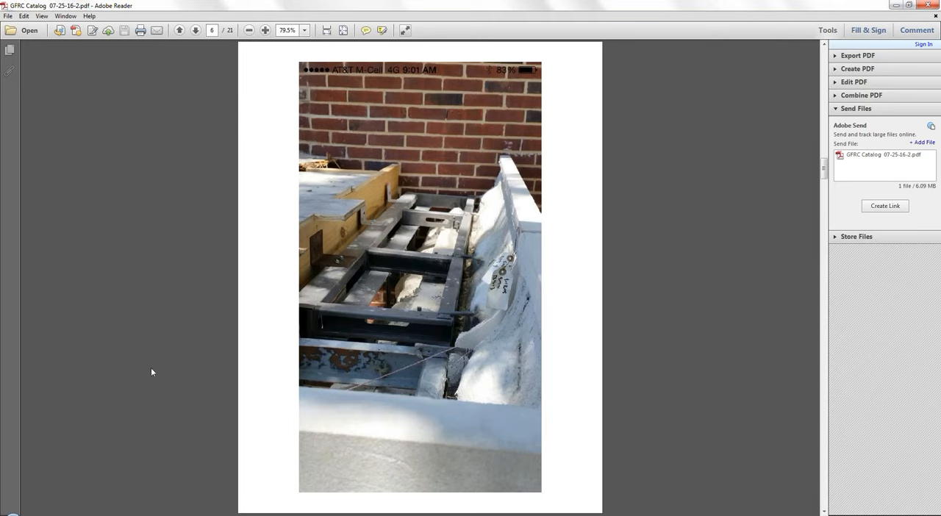
{"action": "mouse_move", "coordinate": [212, 305]}
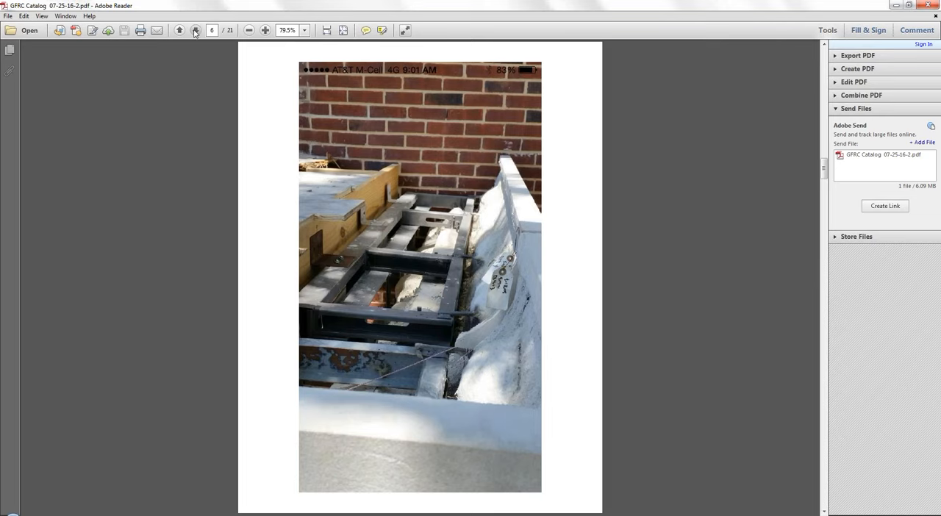
{"action": "left_click", "coordinate": [196, 31]}
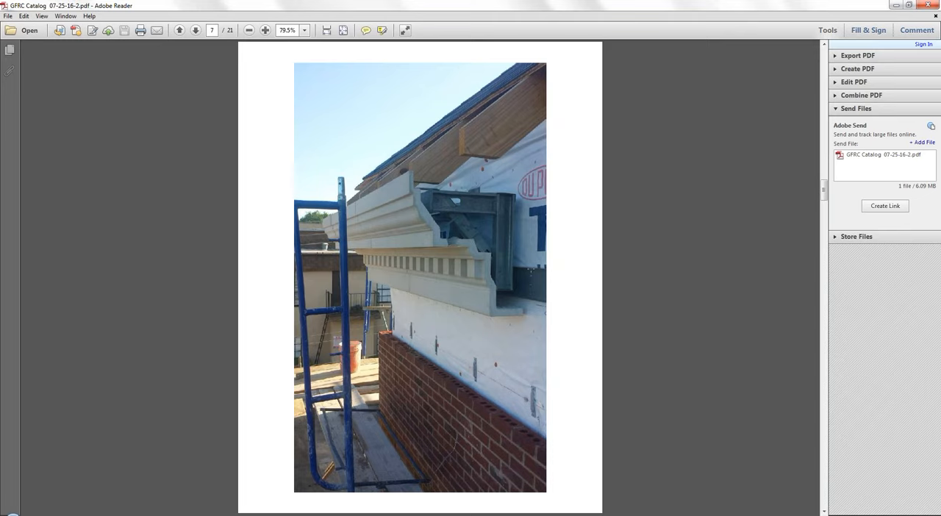
{"action": "mouse_move", "coordinate": [515, 247]}
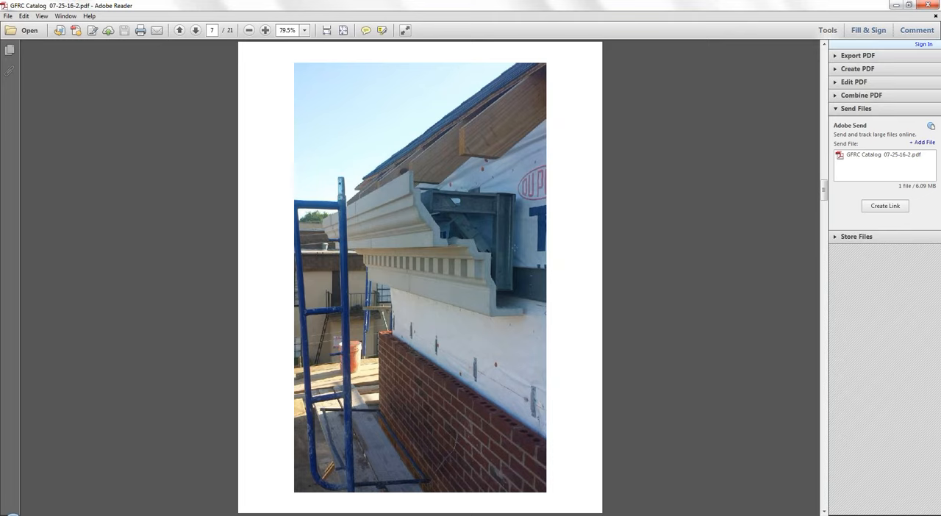
{"action": "mouse_move", "coordinate": [654, 328]}
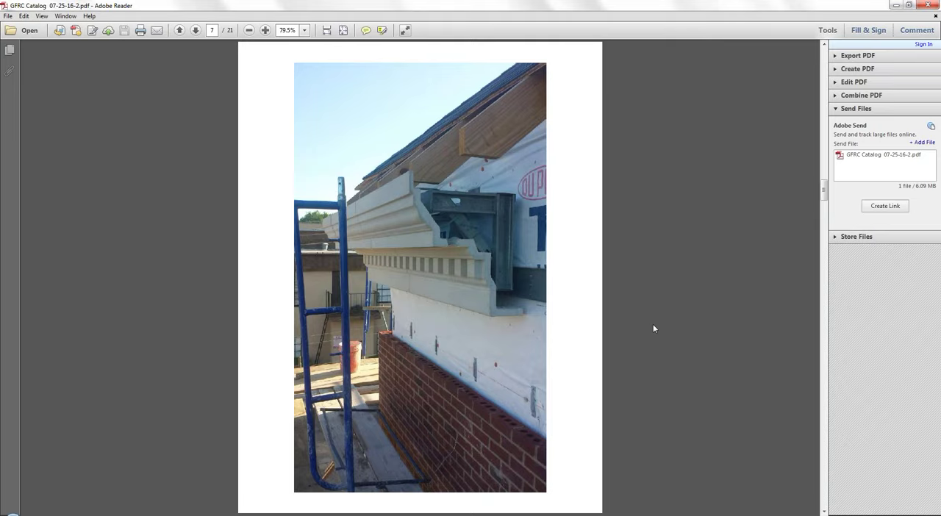
{"action": "mouse_move", "coordinate": [627, 307]}
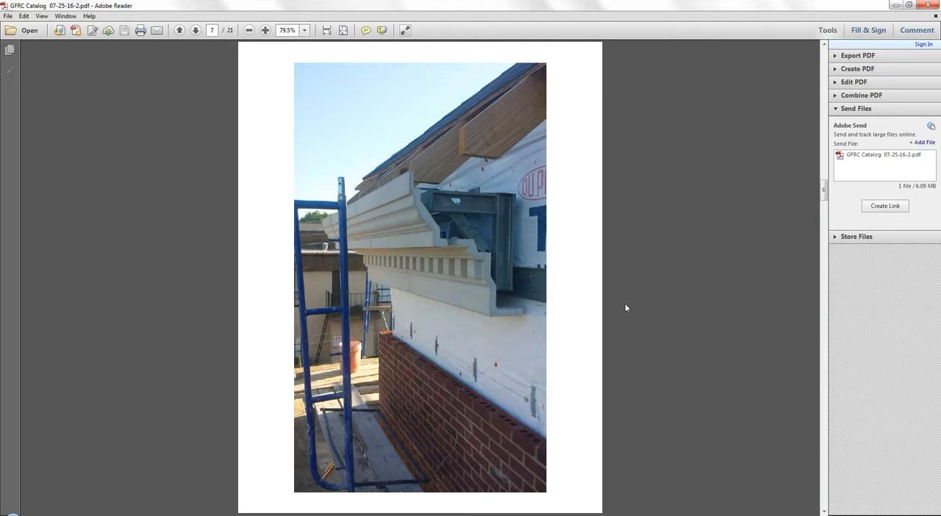
{"action": "mouse_move", "coordinate": [164, 47]}
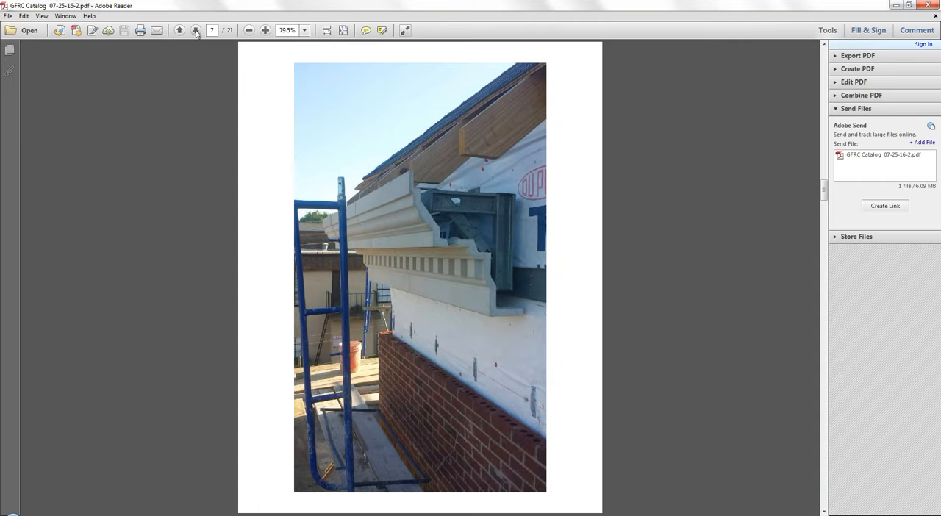
Step: Advance to page 8, sheet 3, the GFRC Cornice – No Frame detail
{"action": "left_click", "coordinate": [196, 31]}
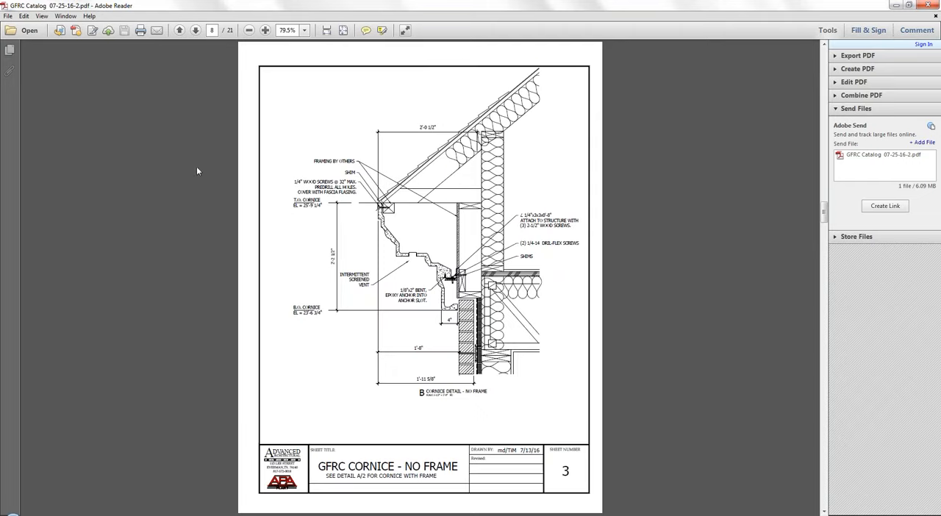
{"action": "mouse_move", "coordinate": [150, 328]}
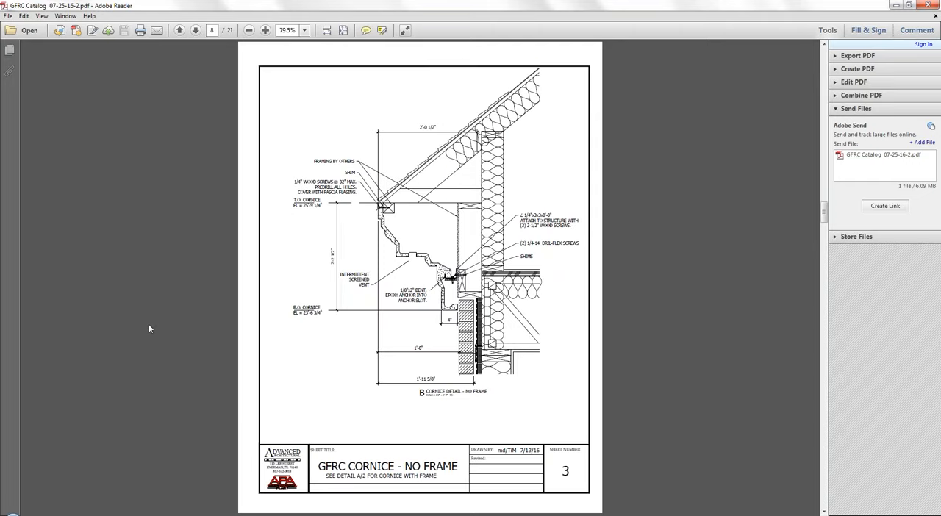
{"action": "mouse_move", "coordinate": [595, 316]}
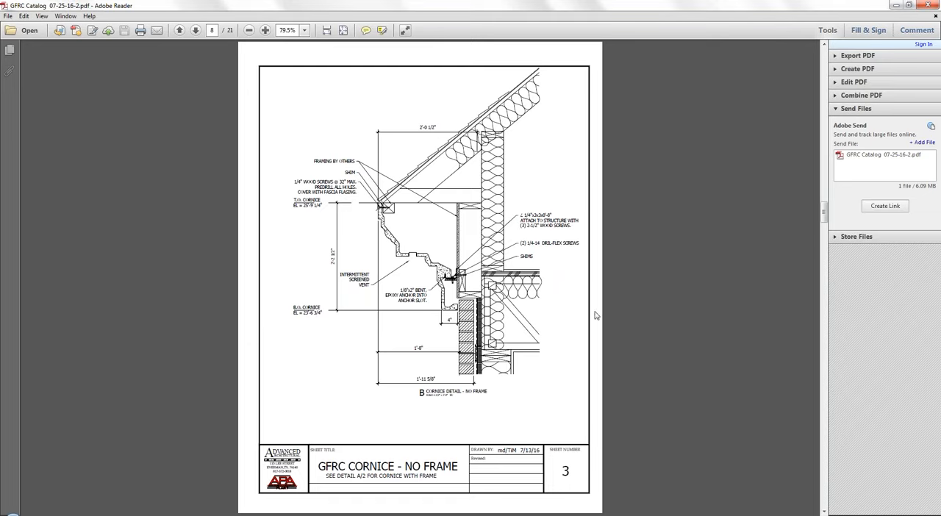
{"action": "mouse_move", "coordinate": [447, 270]}
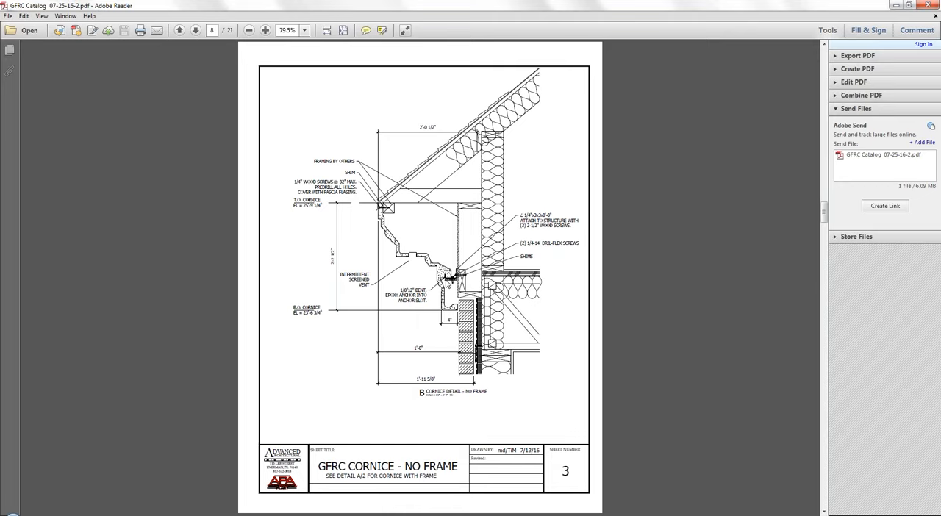
{"action": "mouse_move", "coordinate": [391, 221]}
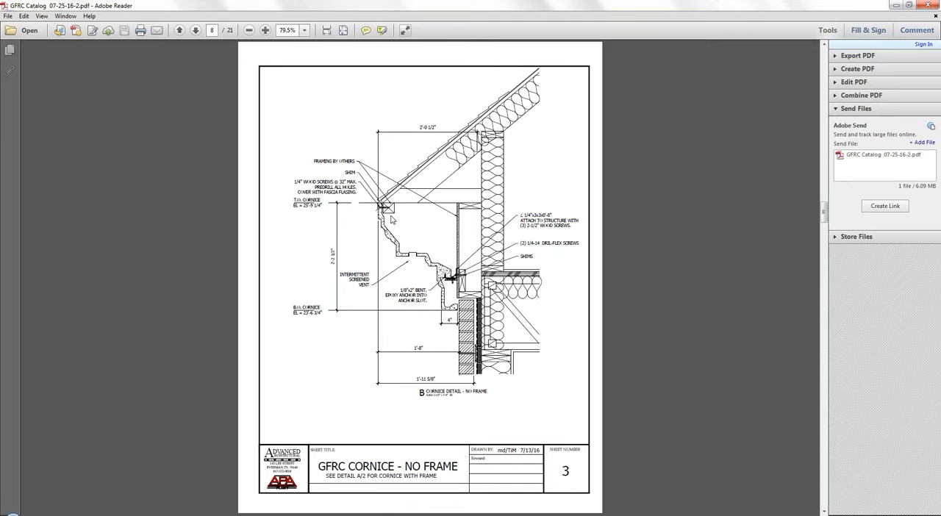
{"action": "mouse_move", "coordinate": [397, 214]}
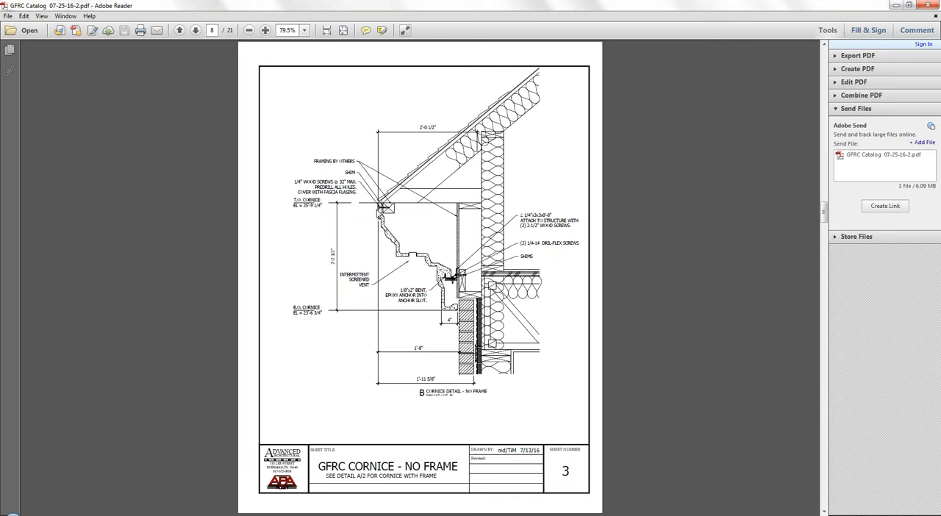
Step: Advance past sheet 4, Gable Cornice, to page 10, sheet 5, GFRC Column & Base
{"action": "left_click", "coordinate": [196, 34]}
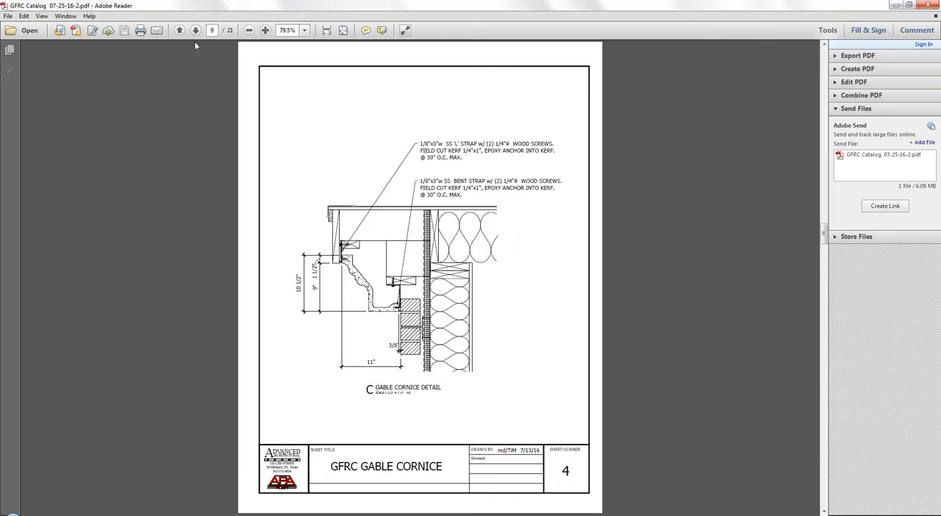
{"action": "mouse_move", "coordinate": [176, 227]}
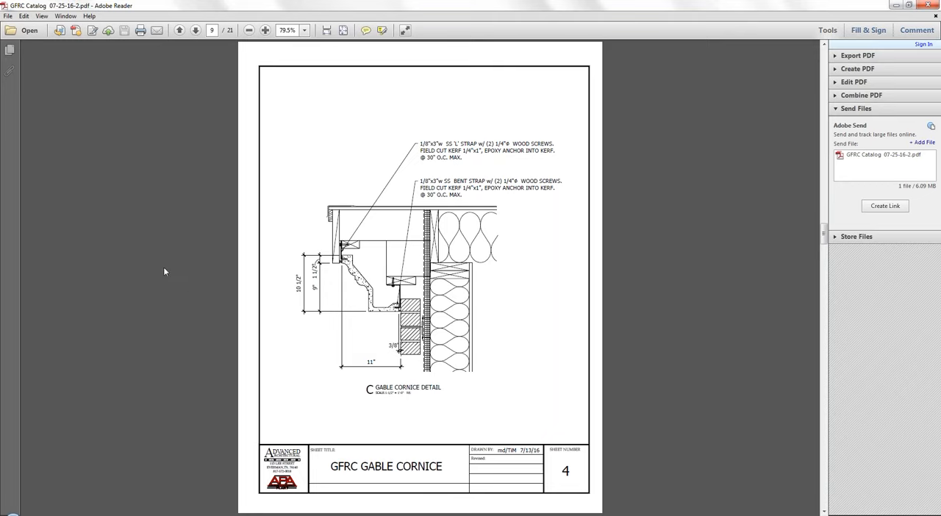
{"action": "mouse_move", "coordinate": [193, 295]}
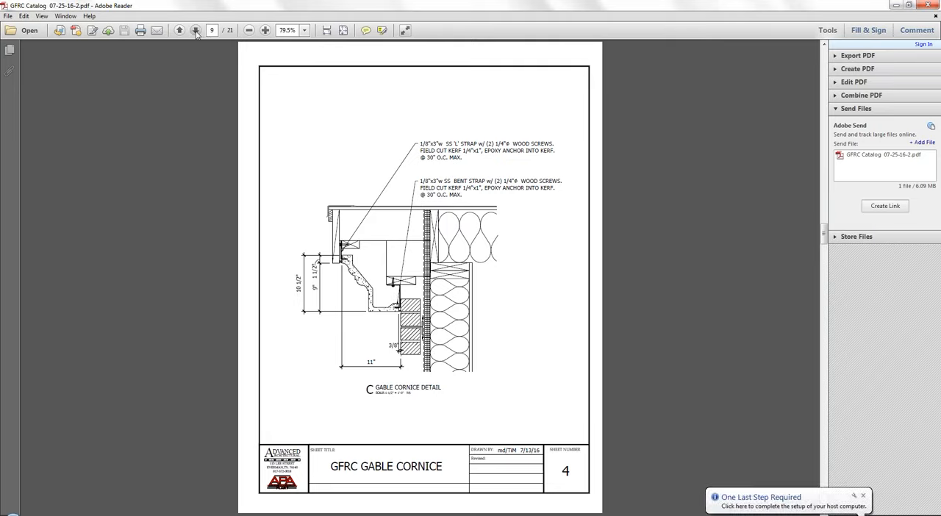
{"action": "left_click", "coordinate": [196, 31]}
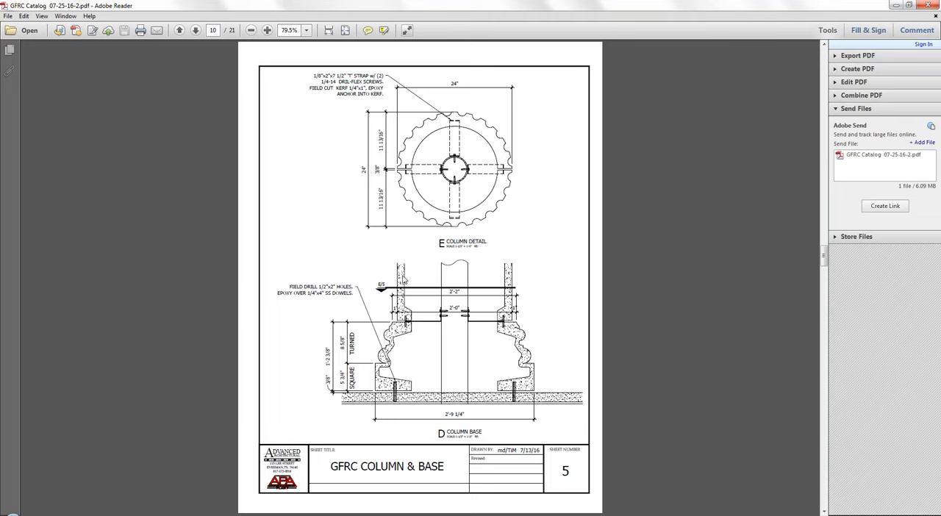
{"action": "mouse_move", "coordinate": [410, 410]}
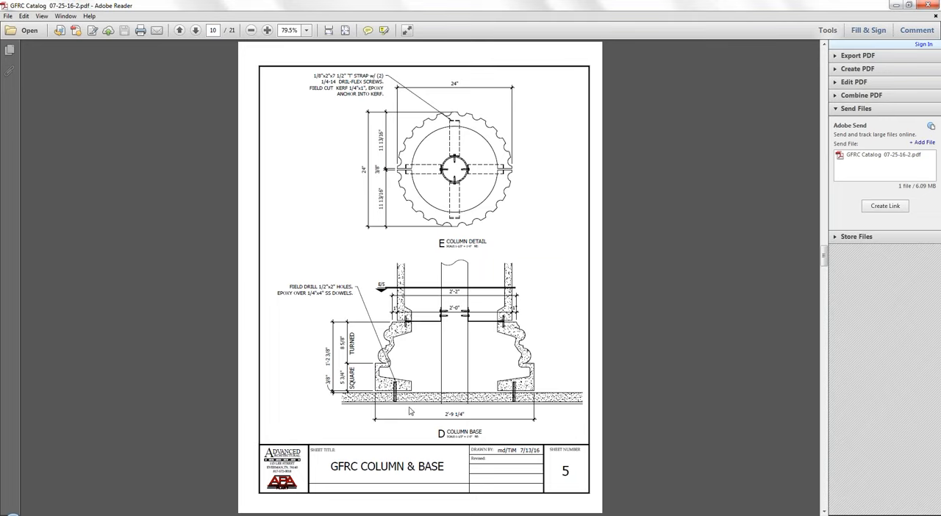
{"action": "mouse_move", "coordinate": [410, 411]}
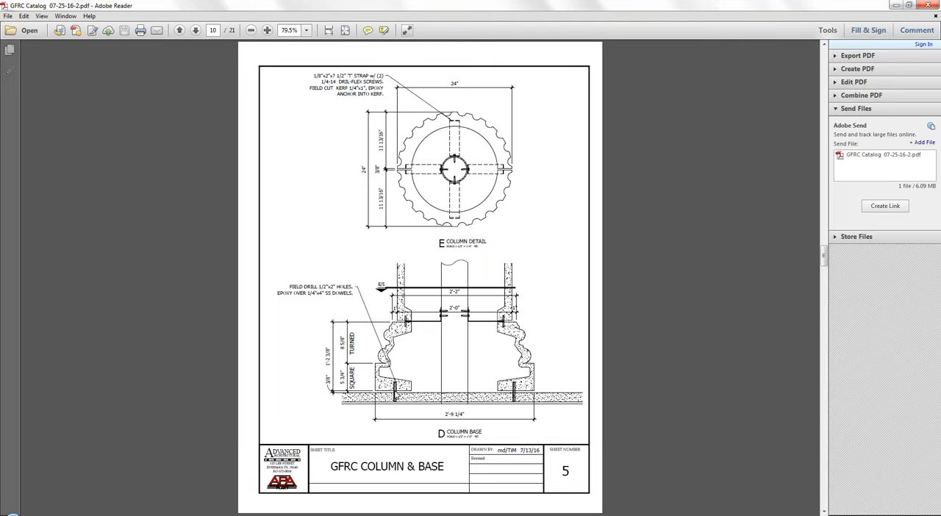
{"action": "mouse_move", "coordinate": [393, 395]}
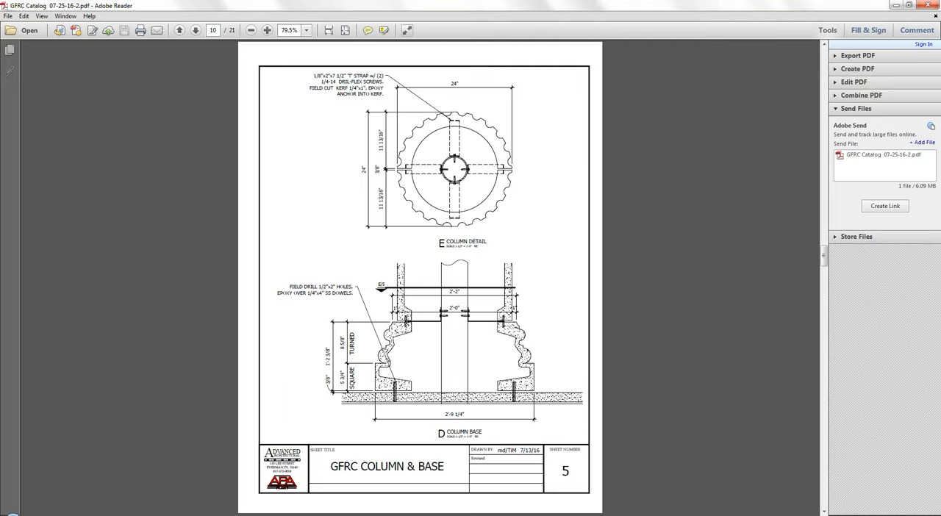
{"action": "mouse_move", "coordinate": [422, 330]}
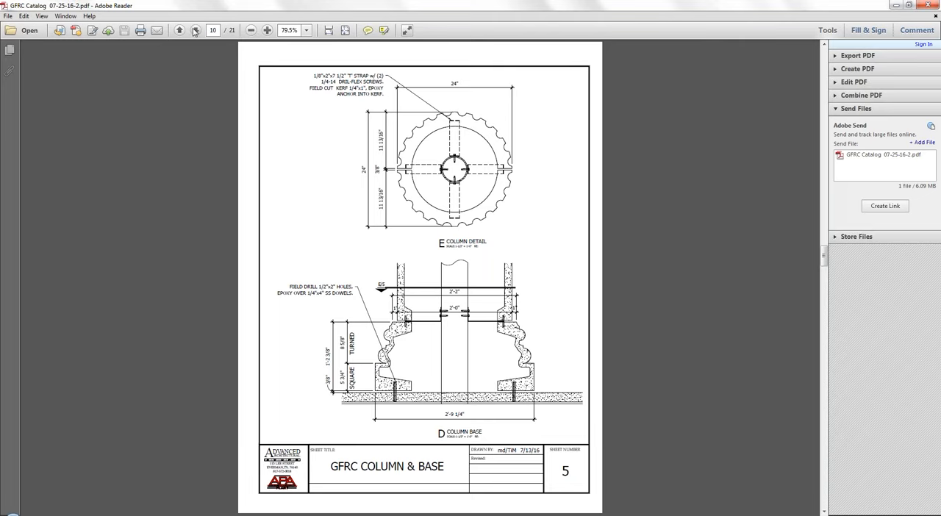
Step: Advance to page 11, the site photo of a column base around a steel post
{"action": "left_click", "coordinate": [194, 32]}
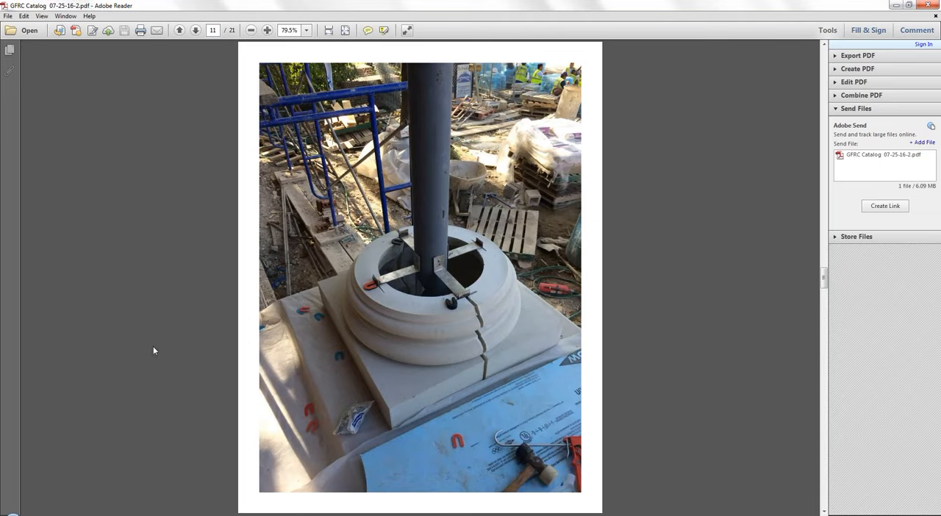
{"action": "mouse_move", "coordinate": [118, 365]}
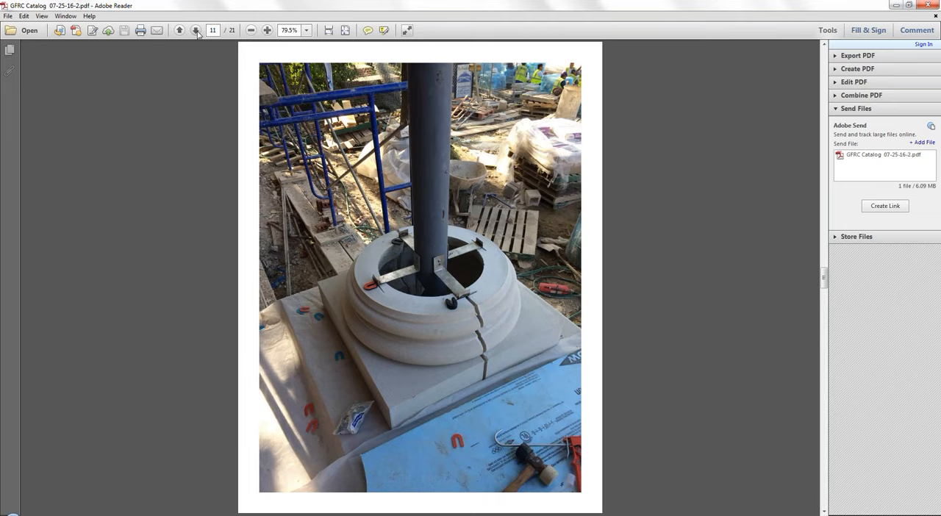
Step: Advance to page 12, sheet 6, the GFRC Column Capital detail drawing
{"action": "left_click", "coordinate": [196, 32]}
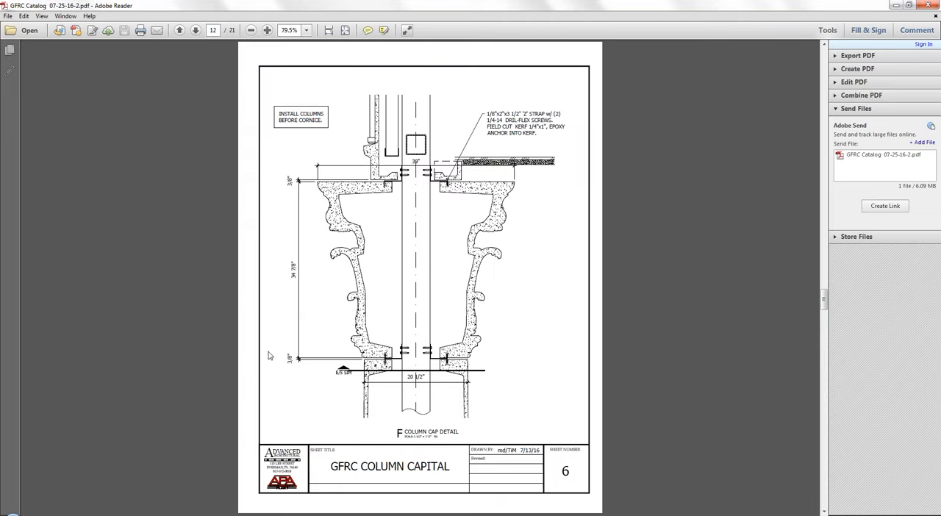
{"action": "mouse_move", "coordinate": [556, 458]}
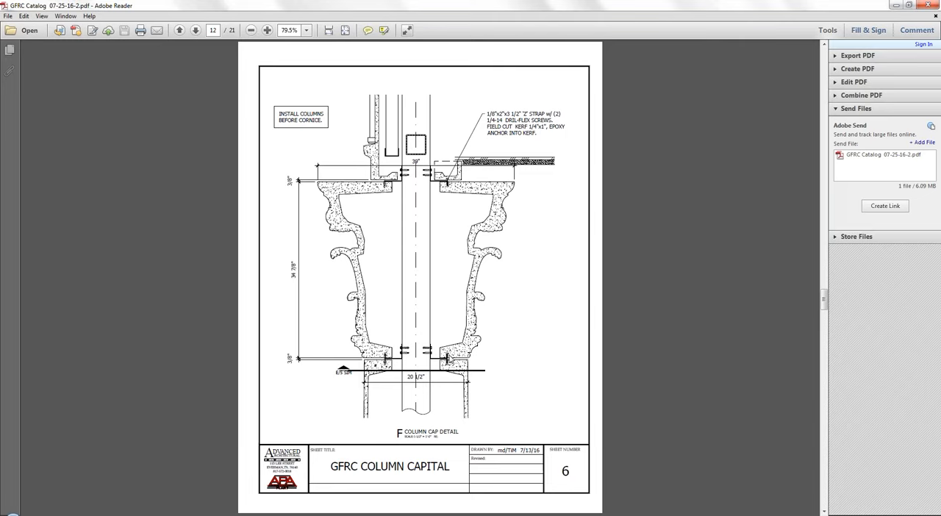
{"action": "mouse_move", "coordinate": [420, 214]}
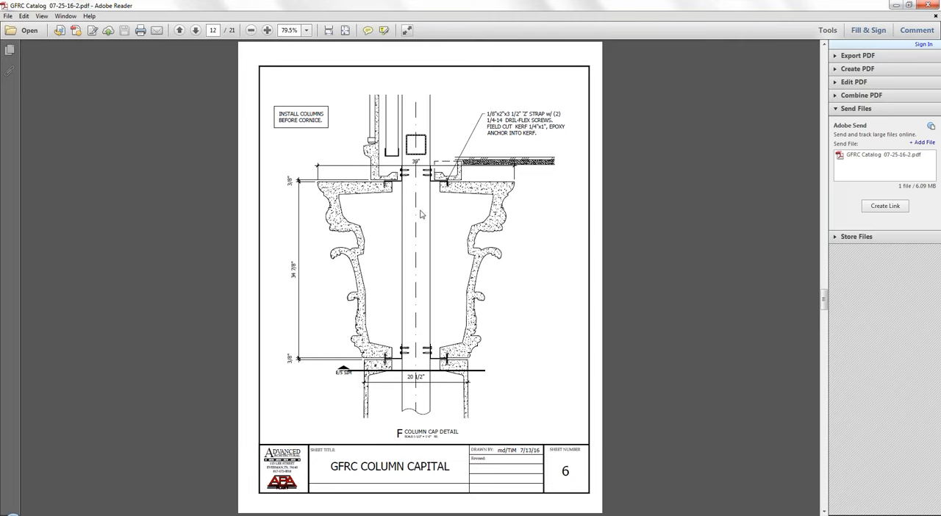
{"action": "mouse_move", "coordinate": [400, 188]}
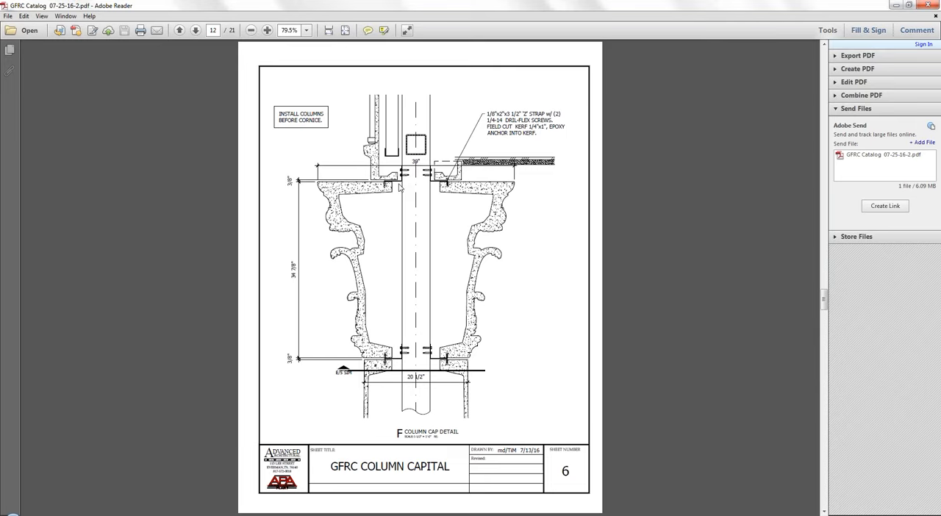
{"action": "mouse_move", "coordinate": [403, 185]}
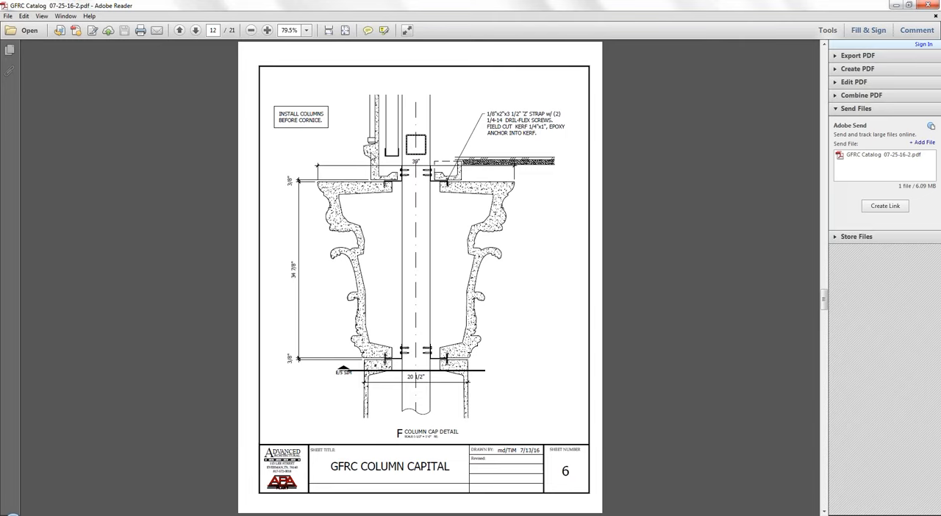
{"action": "mouse_move", "coordinate": [341, 143]}
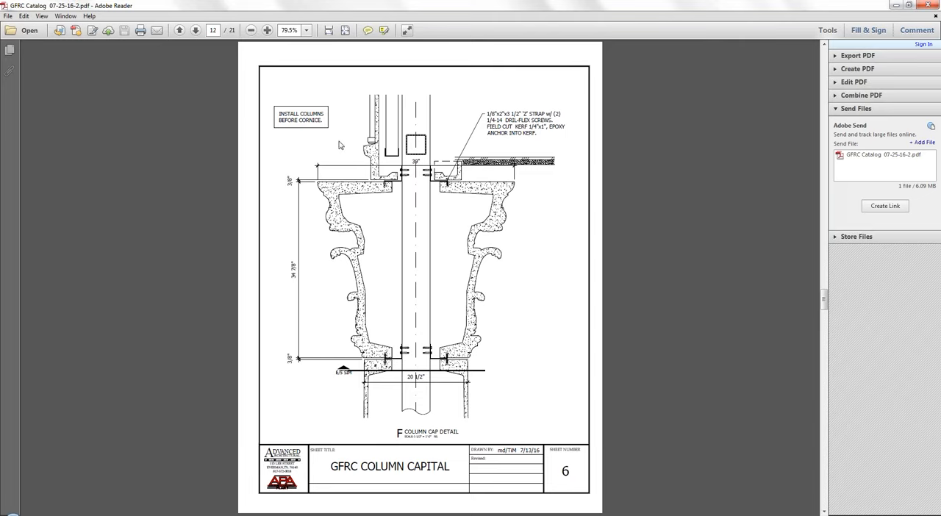
{"action": "mouse_move", "coordinate": [338, 147]}
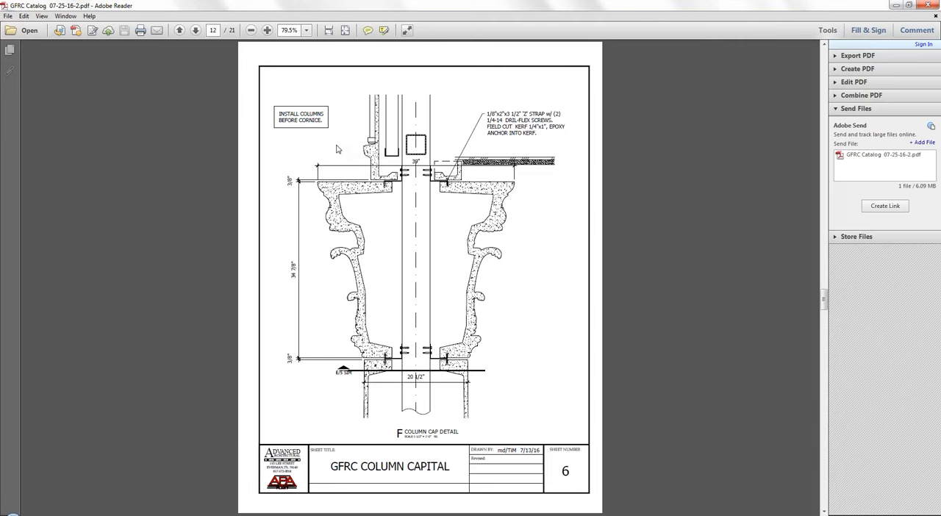
{"action": "mouse_move", "coordinate": [347, 155]}
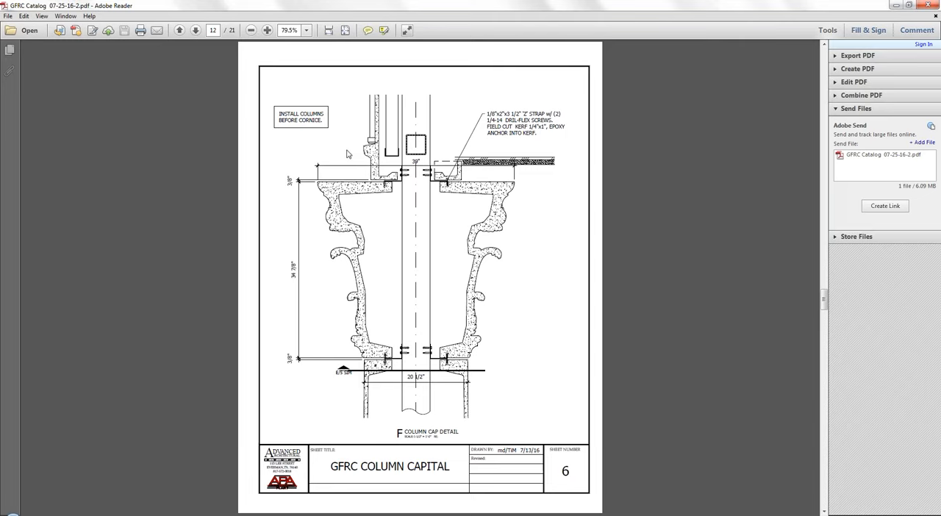
{"action": "mouse_move", "coordinate": [205, 42]}
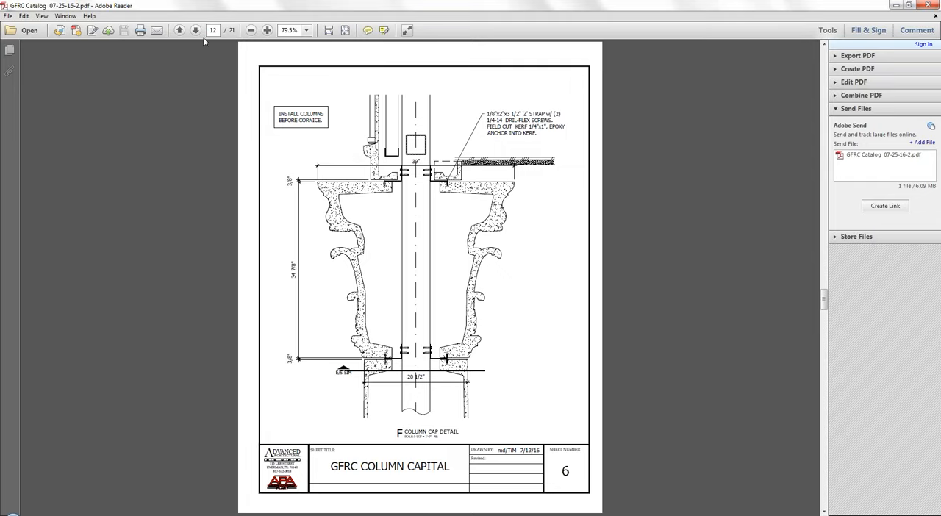
Step: Advance to page 13, the photo of column capitals along a scaffolded porch
{"action": "left_click", "coordinate": [195, 32]}
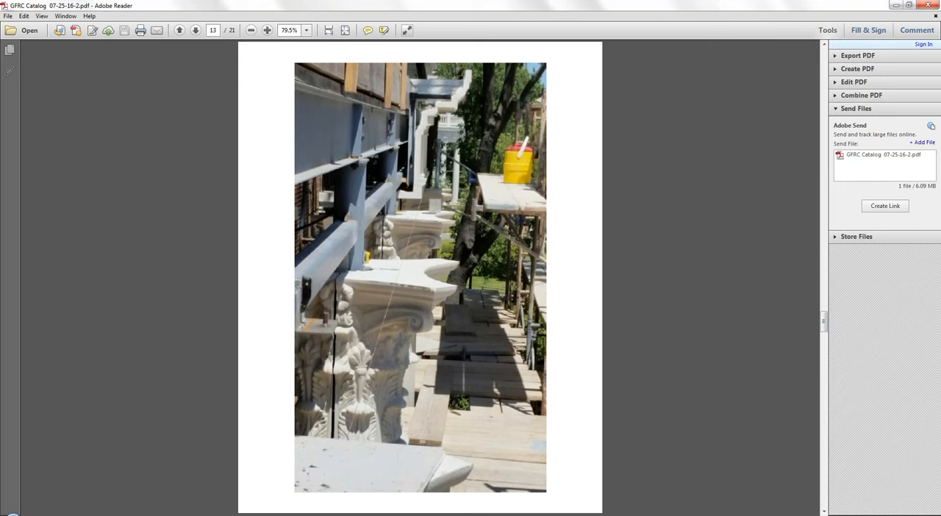
{"action": "mouse_move", "coordinate": [264, 209]}
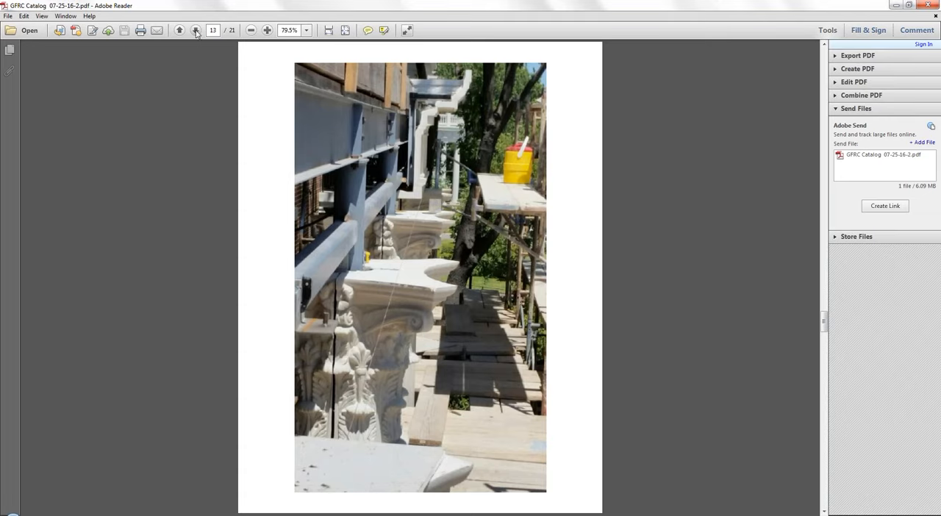
Step: Advance past the page 14 capital photo to page 15, sheet 7, GFRC Joints
{"action": "left_click", "coordinate": [194, 30]}
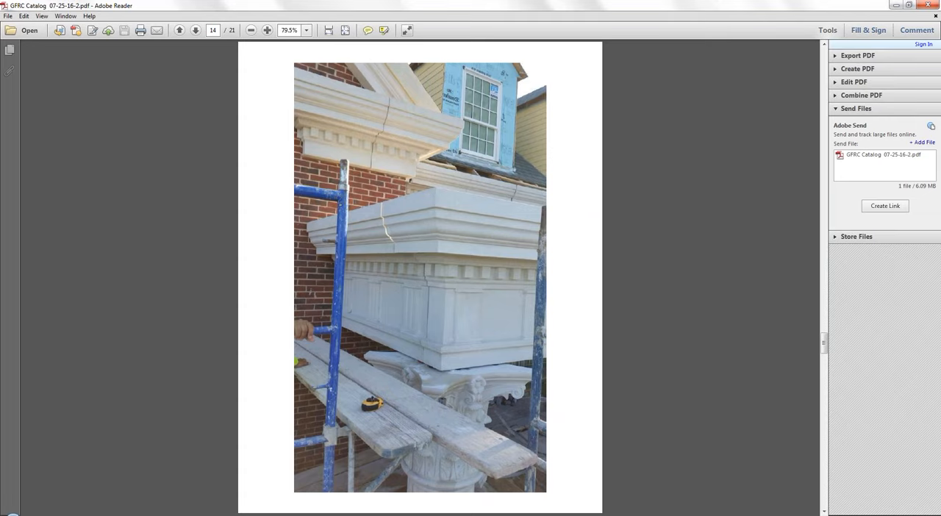
{"action": "mouse_move", "coordinate": [197, 73]}
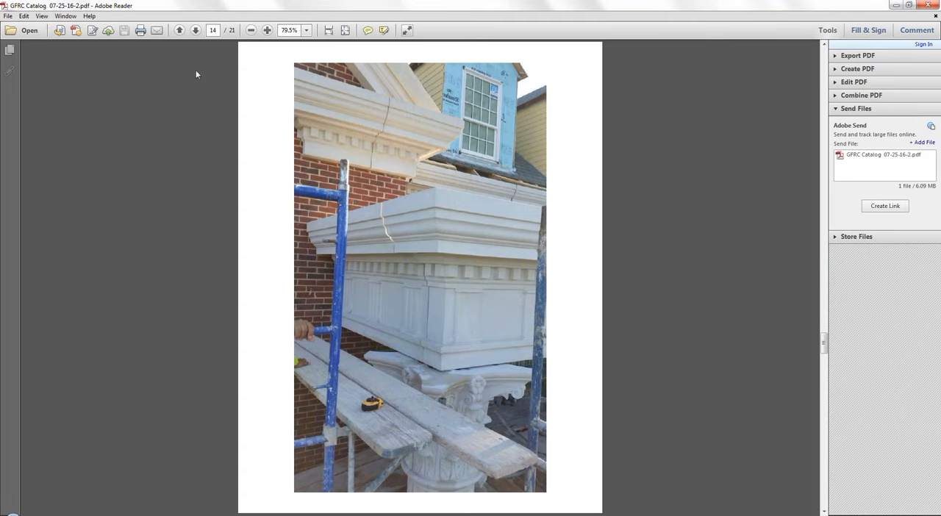
{"action": "left_click", "coordinate": [196, 32]}
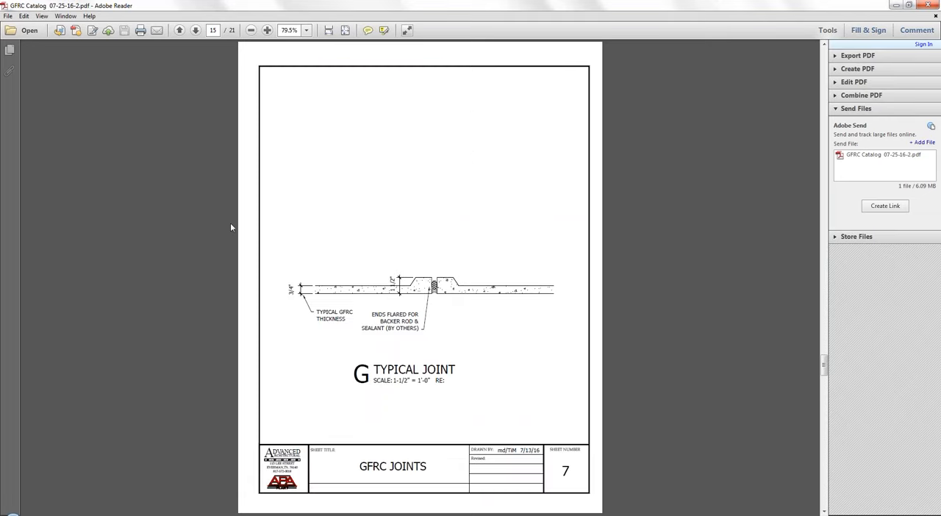
{"action": "mouse_move", "coordinate": [539, 397]}
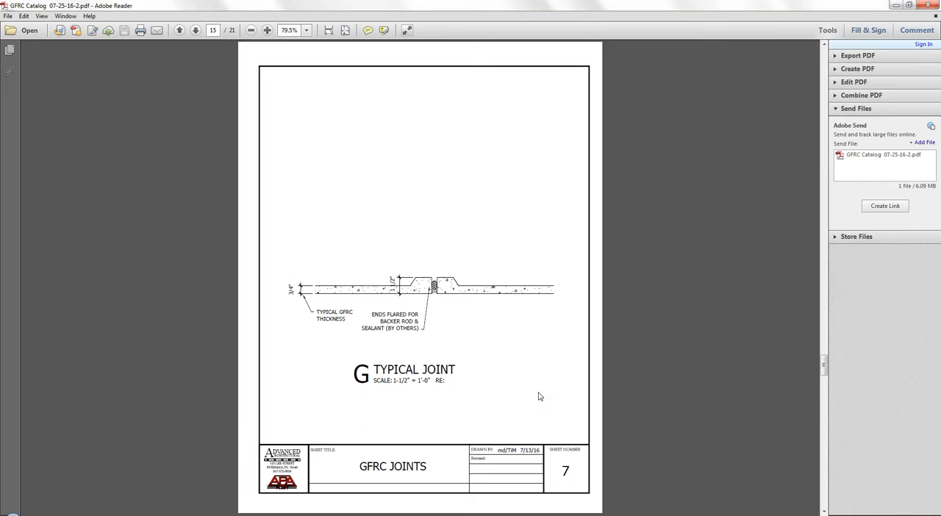
{"action": "mouse_move", "coordinate": [509, 375]}
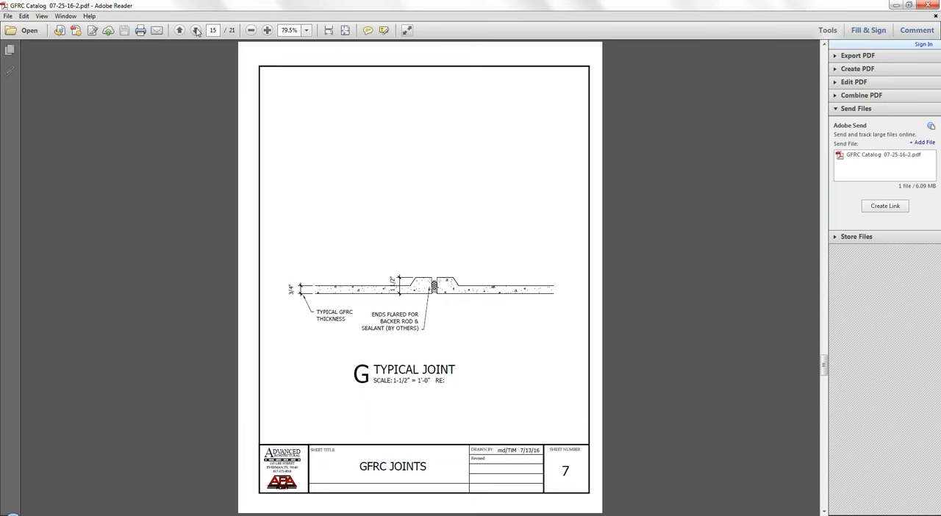
Step: Advance to page 16, the photo of a tape measure against a hoisted GFRC piece
{"action": "left_click", "coordinate": [196, 34]}
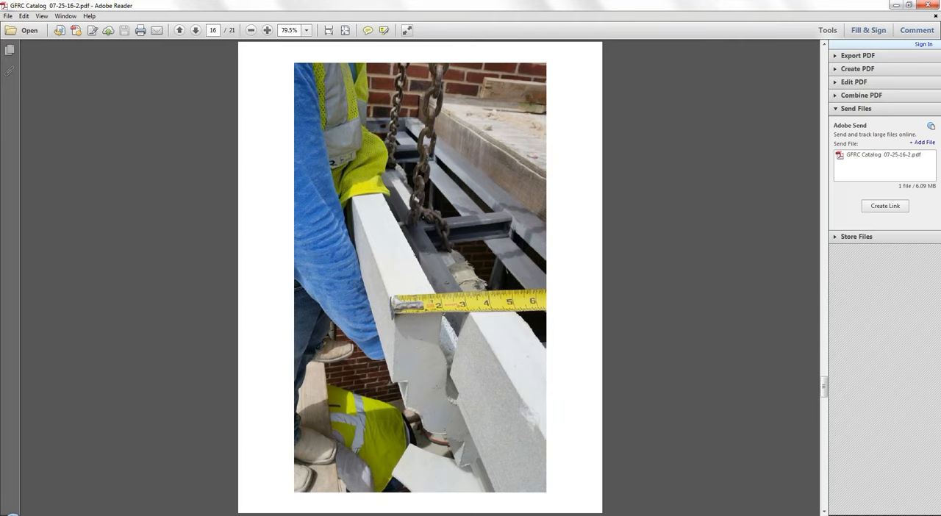
{"action": "mouse_move", "coordinate": [203, 71]}
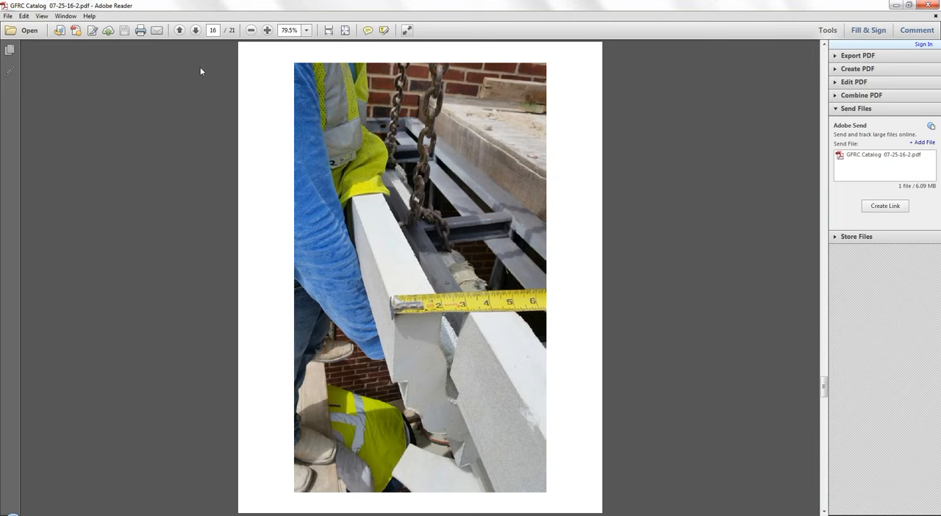
Step: Advance to page 17, the GFRC Panel Options veneer connection drawing (sheet 8)
{"action": "left_click", "coordinate": [194, 32]}
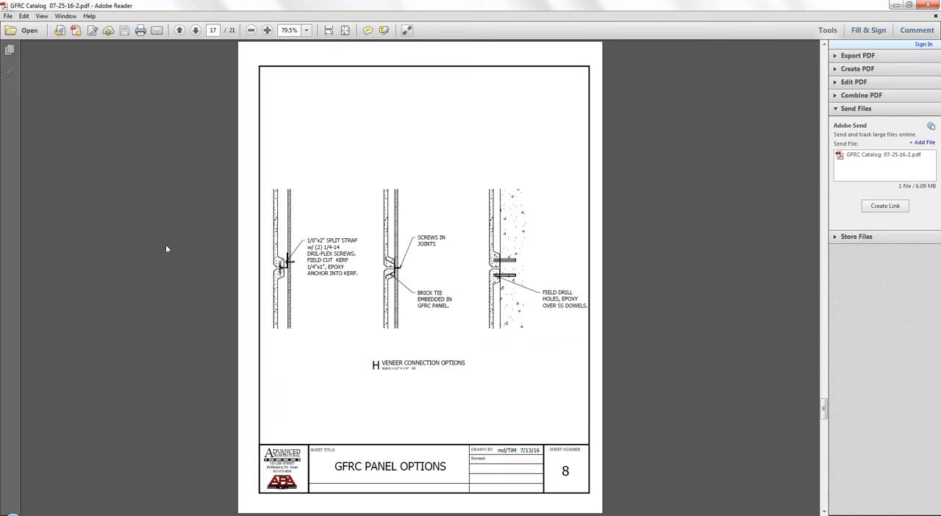
{"action": "mouse_move", "coordinate": [173, 356]}
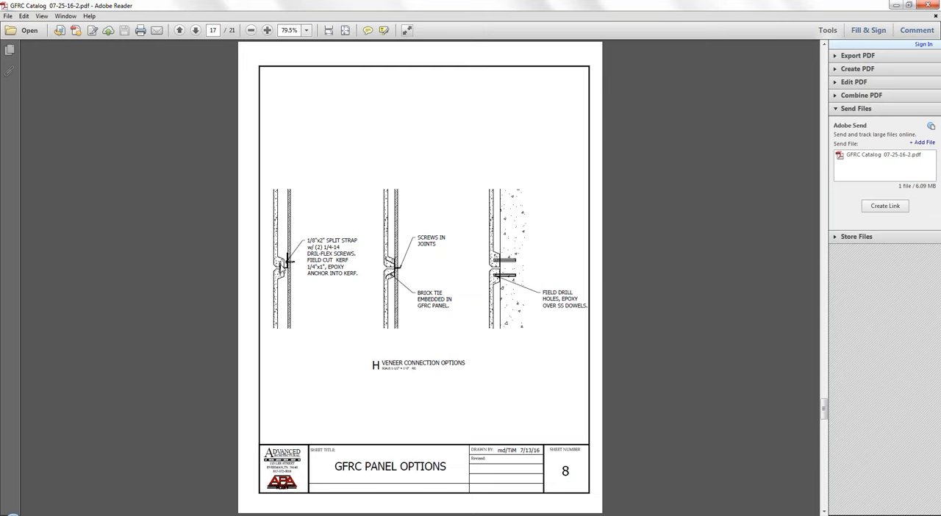
{"action": "mouse_move", "coordinate": [301, 294]}
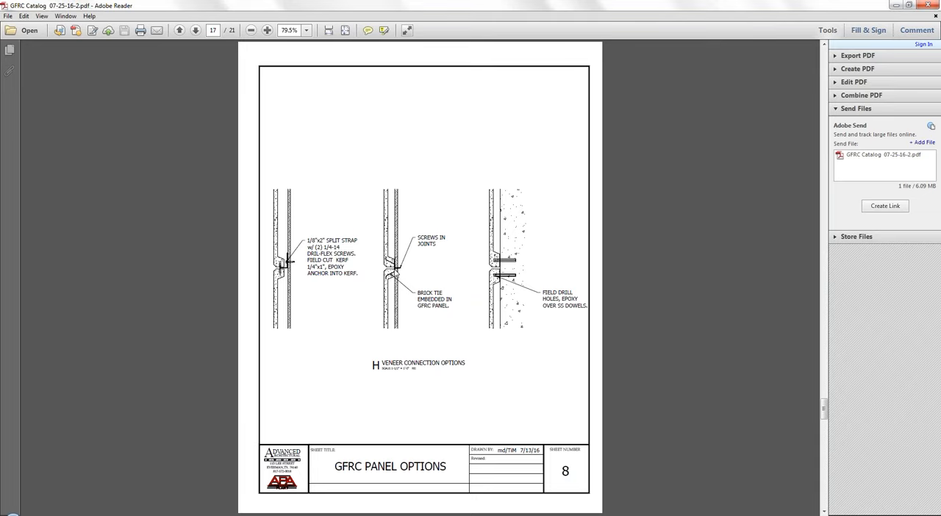
{"action": "mouse_move", "coordinate": [550, 355]}
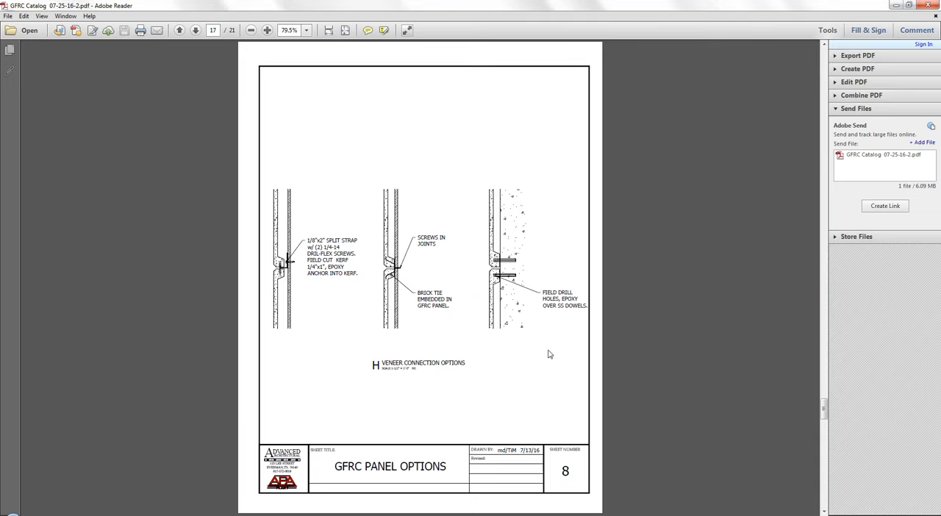
{"action": "mouse_move", "coordinate": [503, 285]}
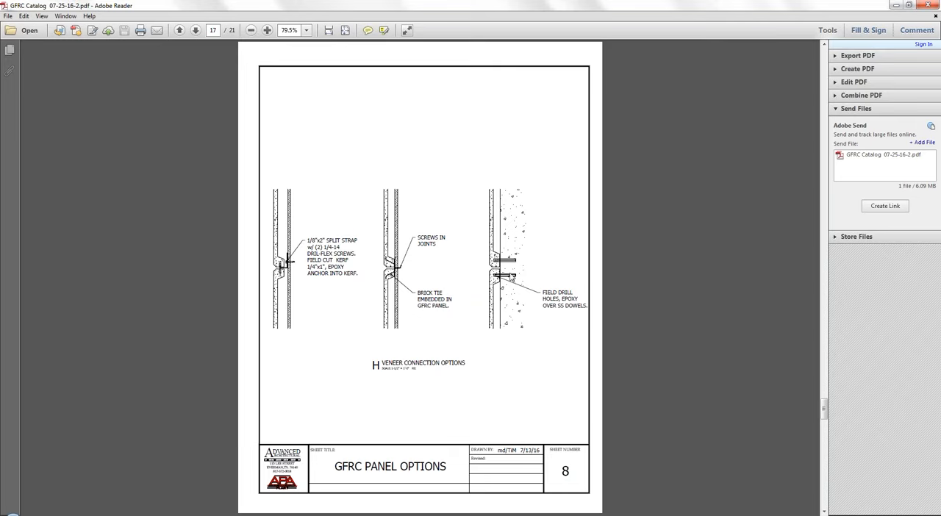
{"action": "mouse_move", "coordinate": [467, 259]}
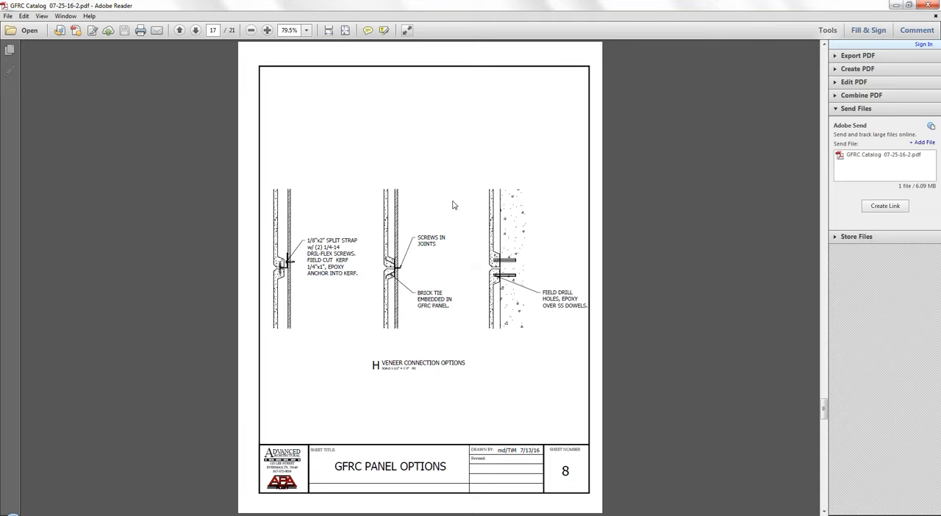
{"action": "mouse_move", "coordinate": [206, 66]}
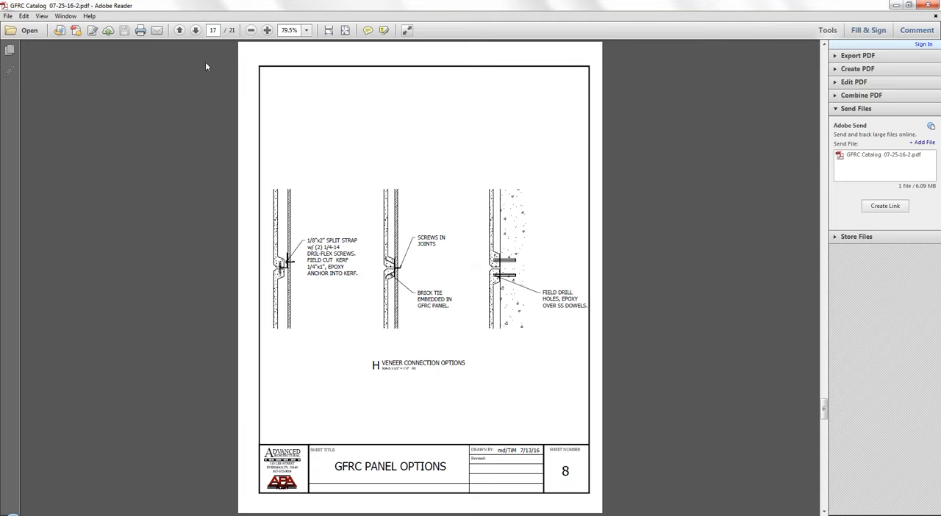
{"action": "mouse_move", "coordinate": [204, 45]}
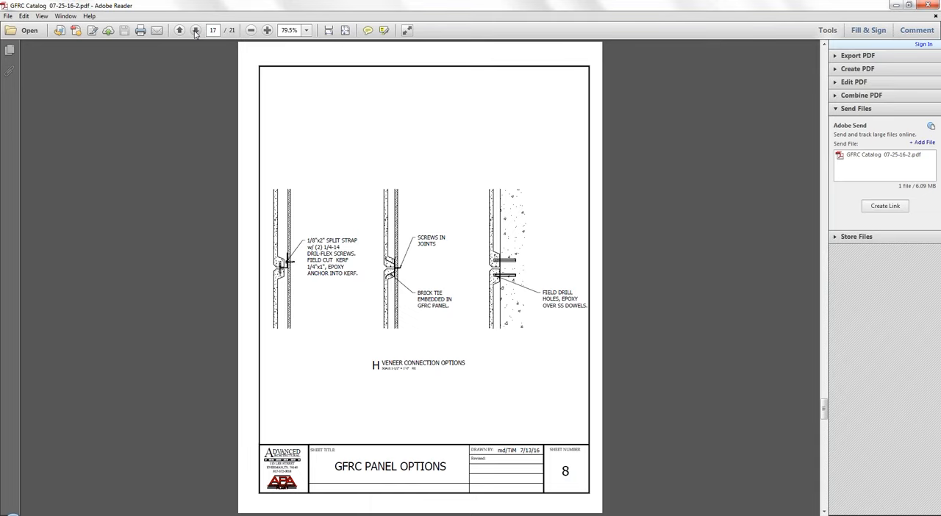
Step: Advance to page 18, the GFRC Panel with Frame detail drawing (sheet 9)
{"action": "left_click", "coordinate": [196, 33]}
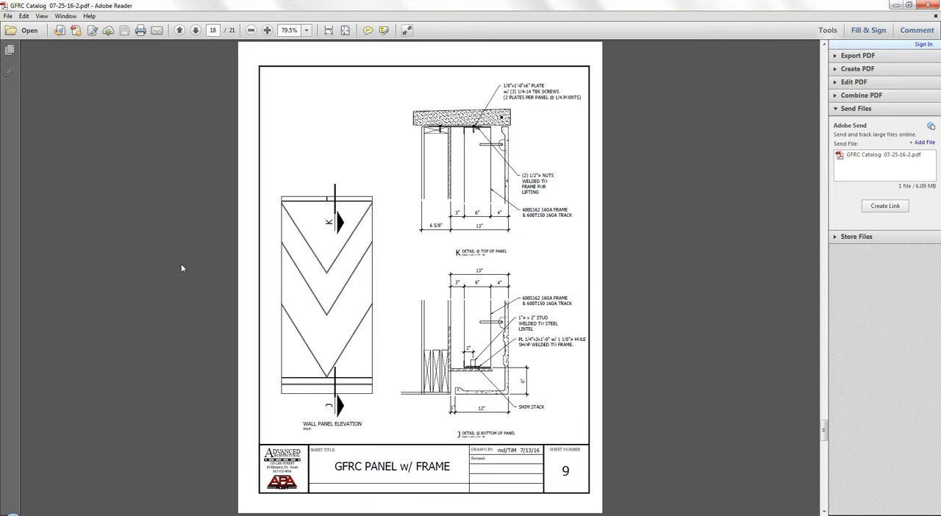
{"action": "mouse_move", "coordinate": [182, 272]}
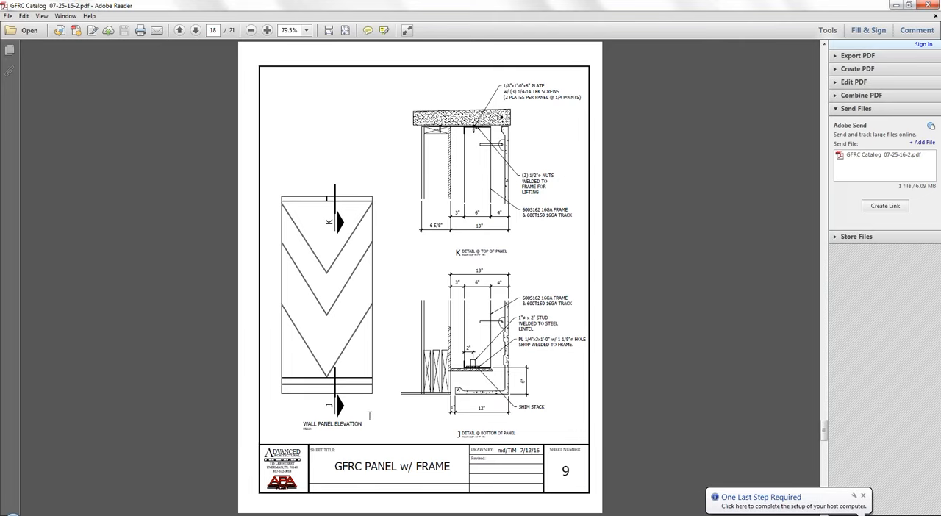
{"action": "mouse_move", "coordinate": [400, 308]}
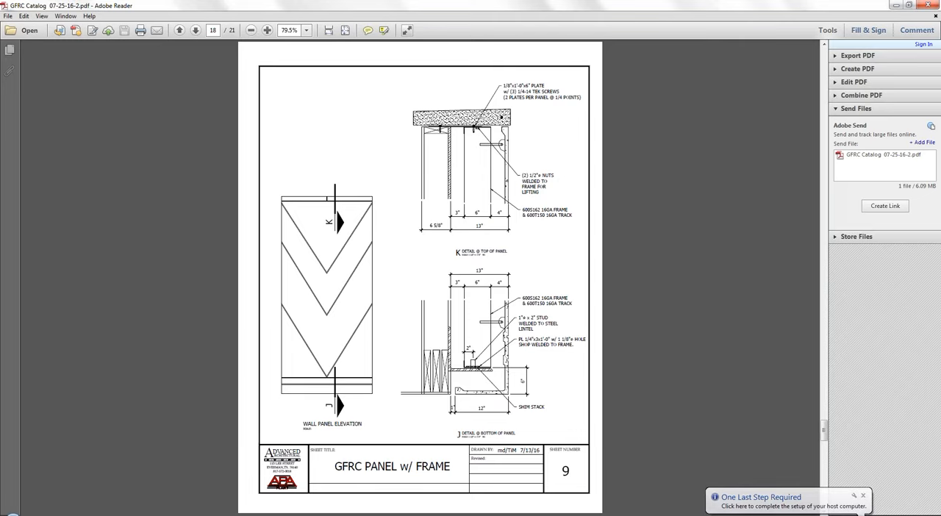
{"action": "mouse_move", "coordinate": [484, 320]}
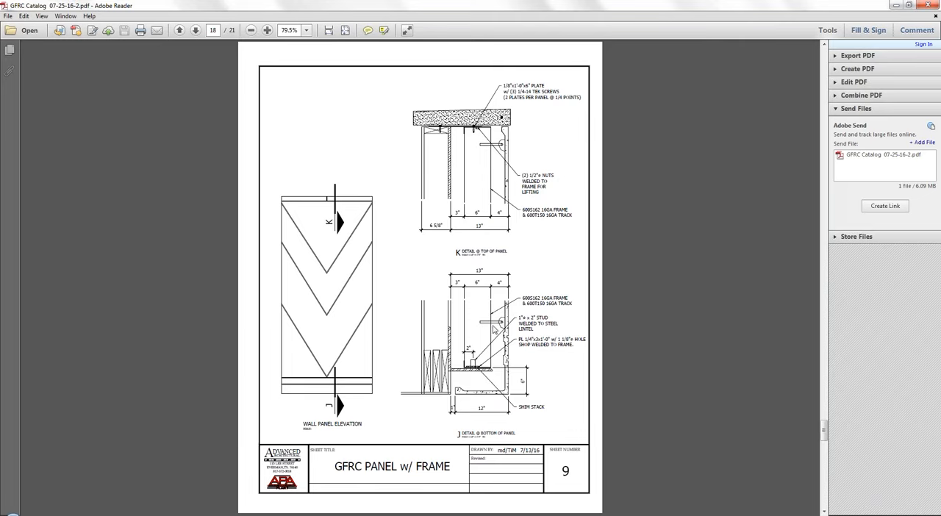
{"action": "mouse_move", "coordinate": [497, 323]}
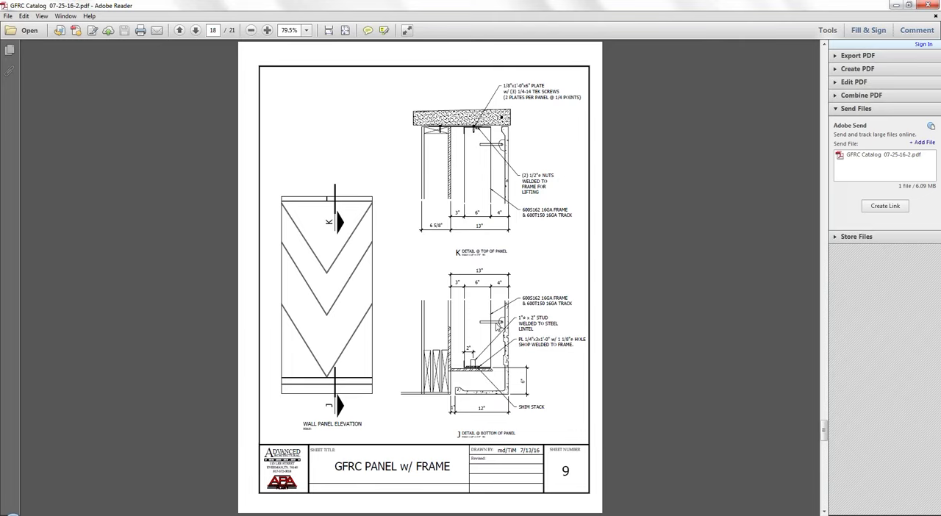
{"action": "mouse_move", "coordinate": [495, 321]}
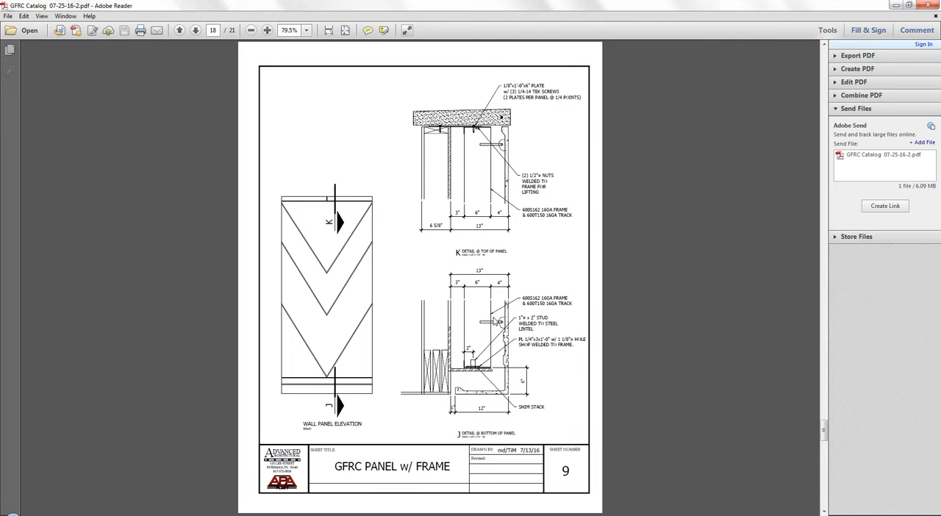
{"action": "mouse_move", "coordinate": [541, 270]}
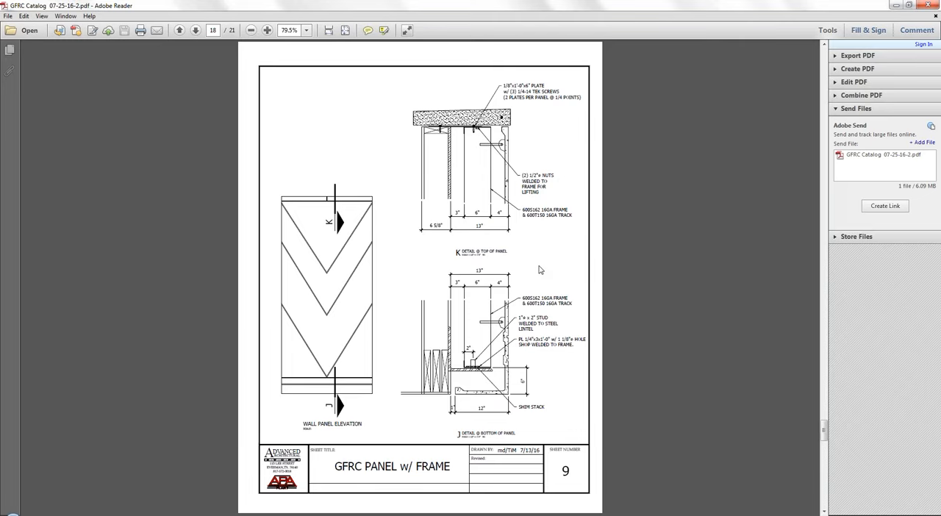
{"action": "mouse_move", "coordinate": [535, 268]}
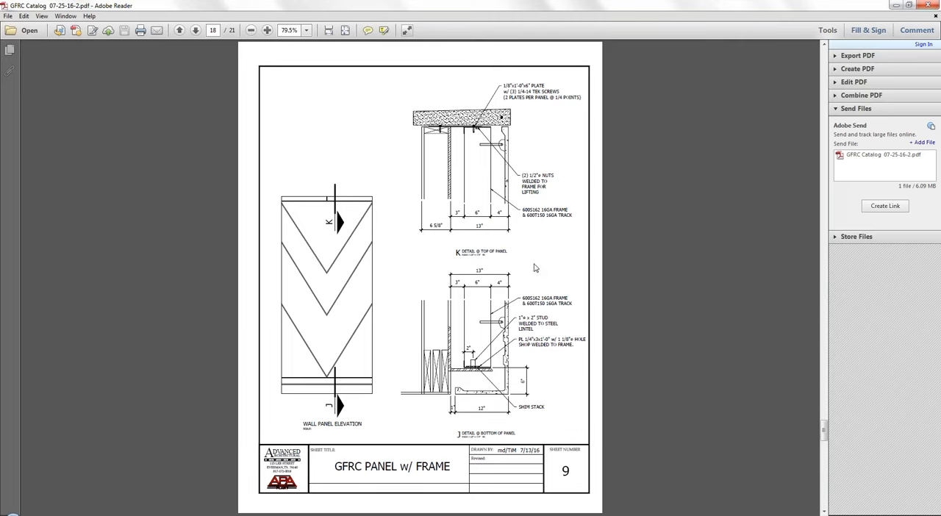
{"action": "mouse_move", "coordinate": [467, 132]}
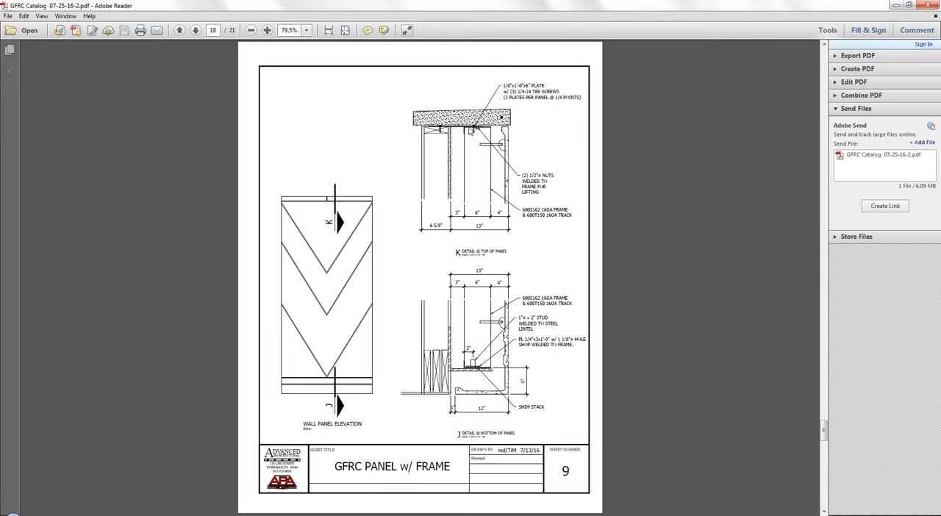
{"action": "mouse_move", "coordinate": [397, 297]}
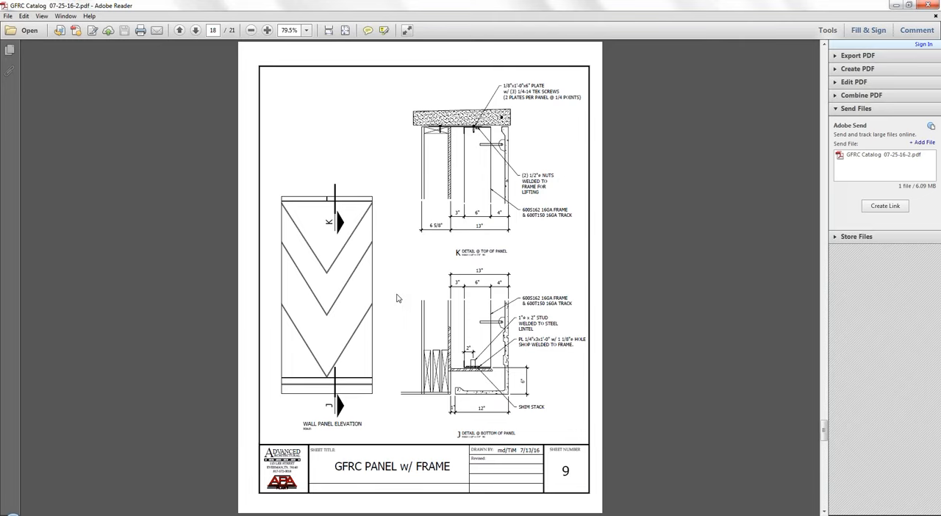
{"action": "mouse_move", "coordinate": [397, 263]}
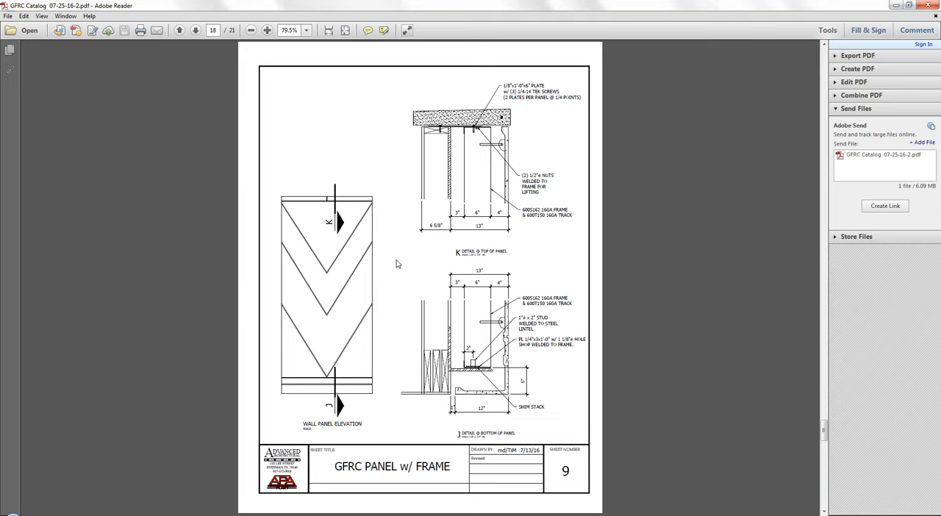
{"action": "mouse_move", "coordinate": [383, 391]}
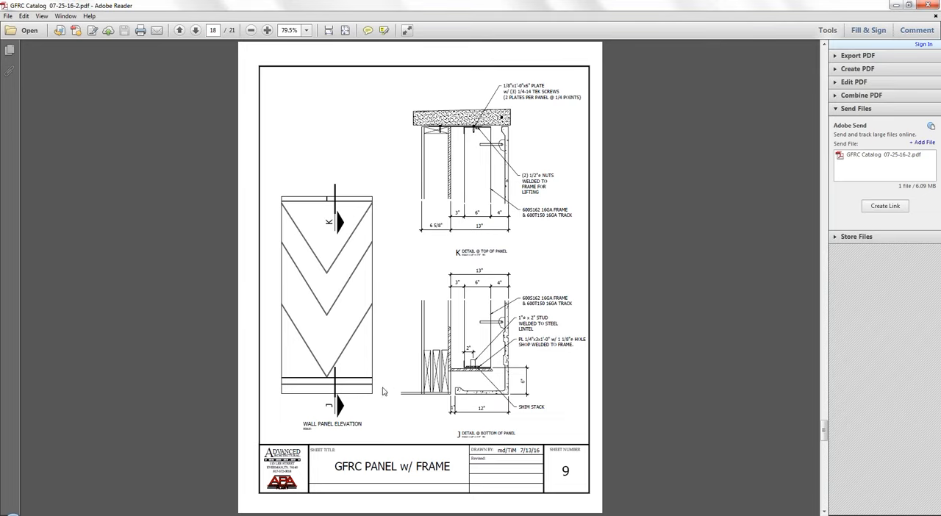
{"action": "mouse_move", "coordinate": [394, 256]}
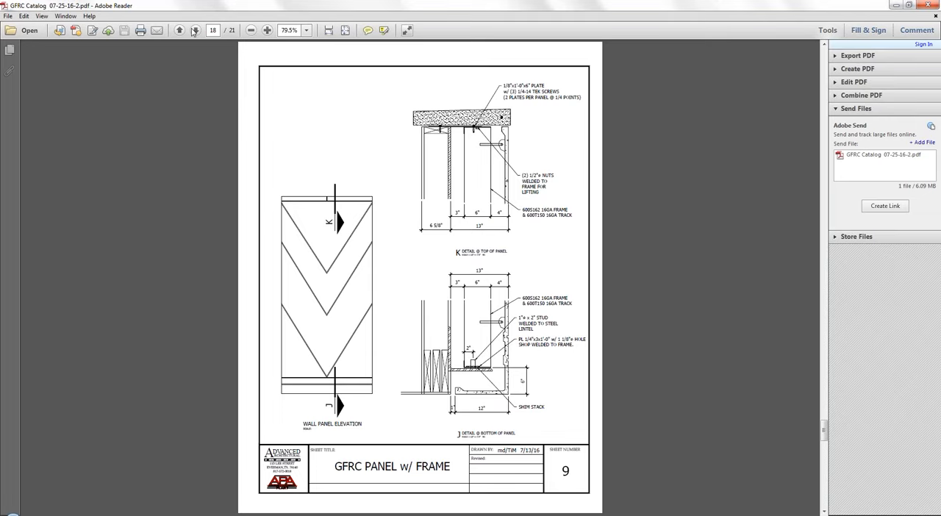
Step: Advance to page 19, the GFRC Window Sill detail drawing (sheet 10)
{"action": "left_click", "coordinate": [194, 32]}
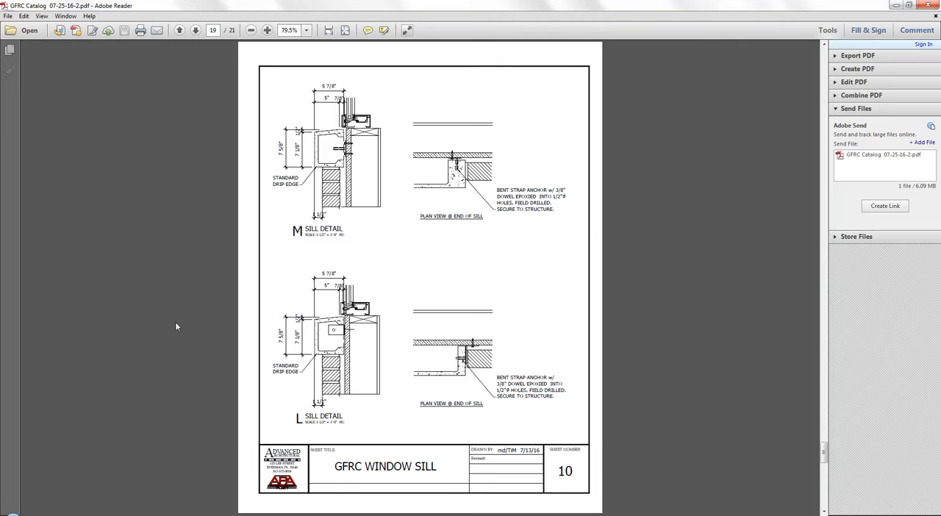
{"action": "mouse_move", "coordinate": [173, 326]}
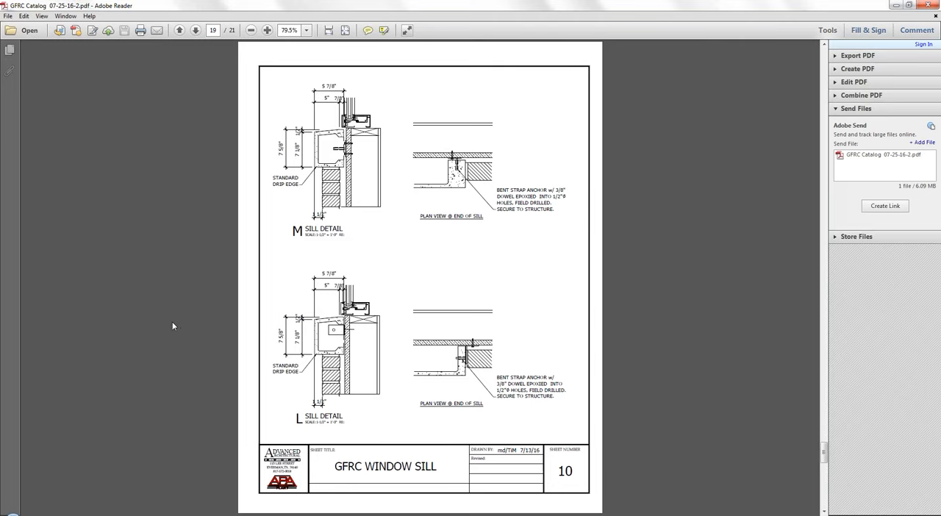
{"action": "mouse_move", "coordinate": [416, 241]}
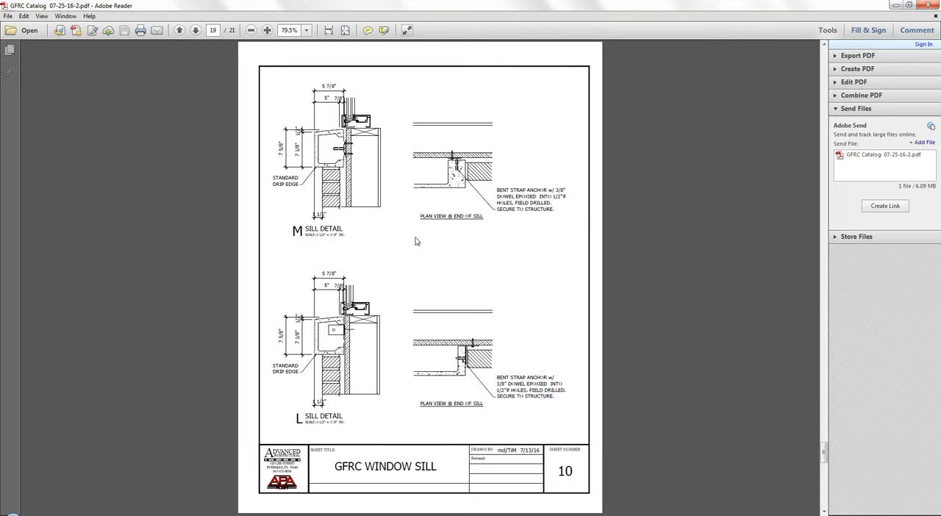
{"action": "mouse_move", "coordinate": [353, 156]}
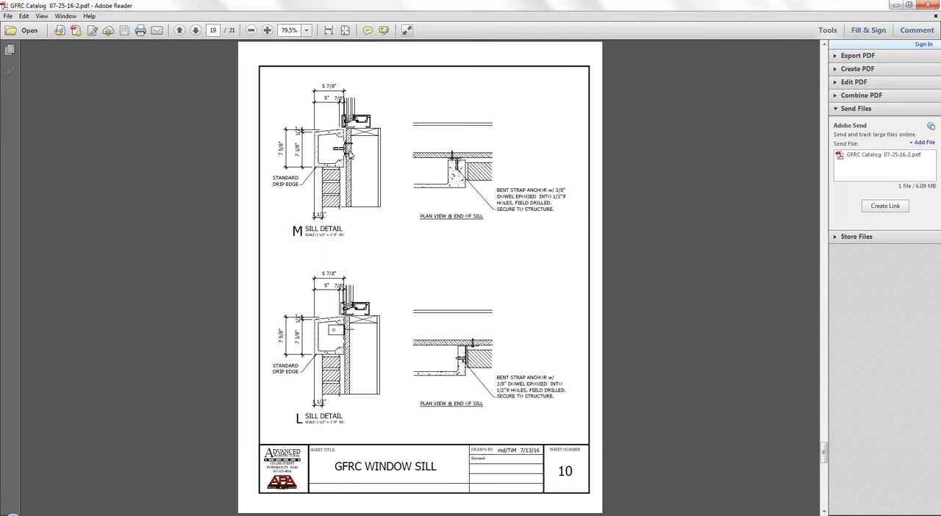
{"action": "mouse_move", "coordinate": [341, 150]}
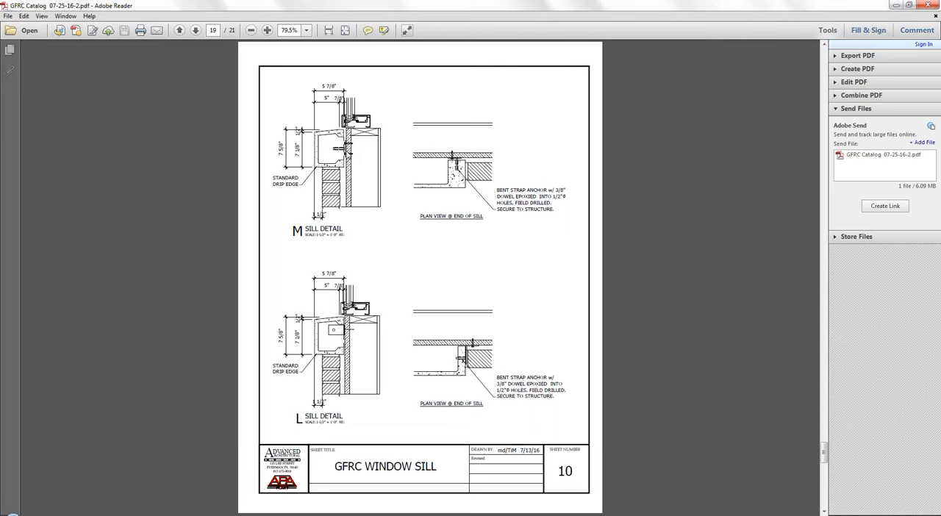
{"action": "mouse_move", "coordinate": [403, 271]}
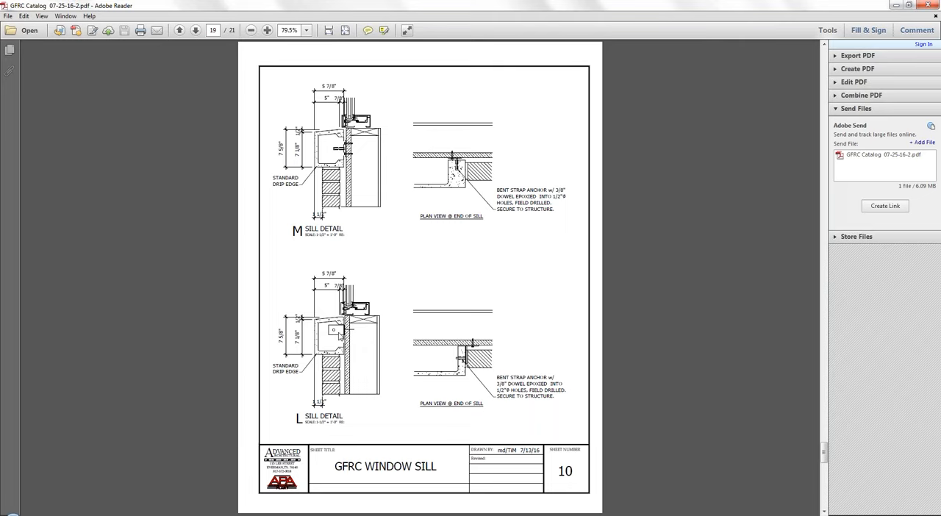
{"action": "mouse_move", "coordinate": [384, 312]}
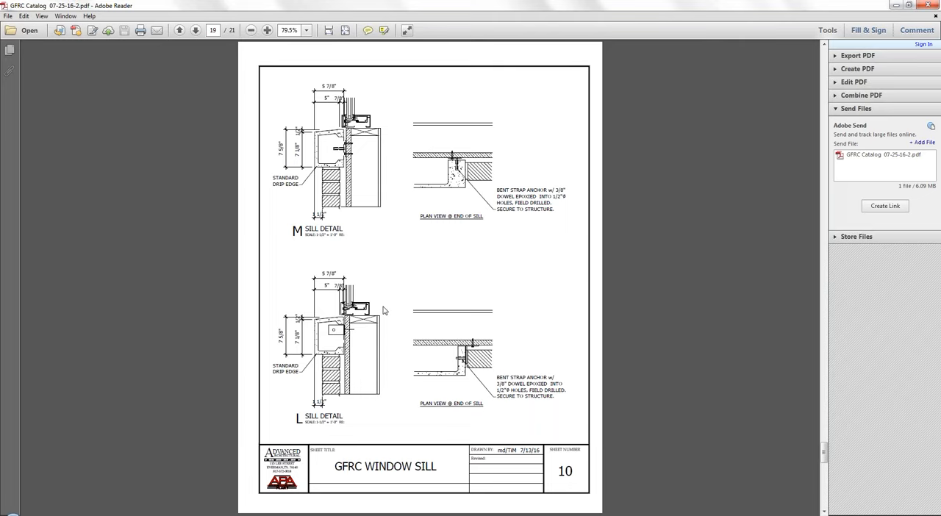
{"action": "mouse_move", "coordinate": [435, 289]}
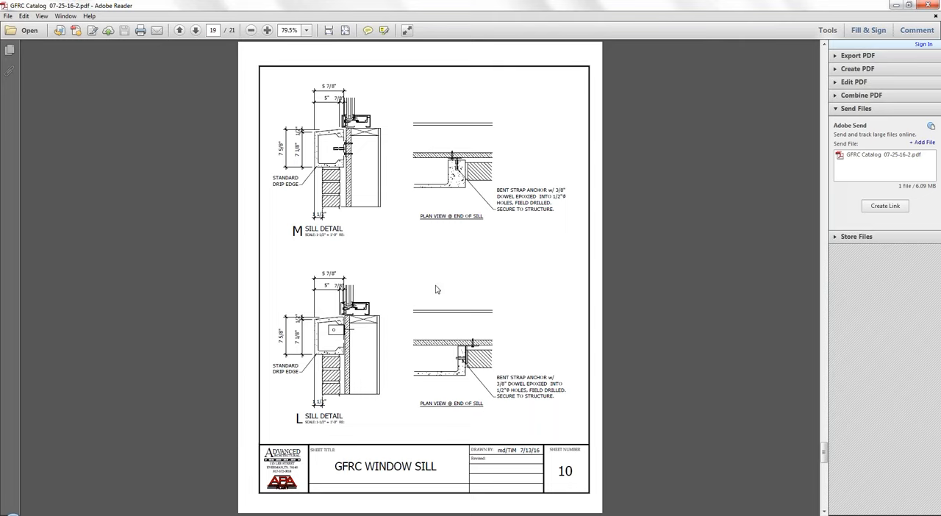
{"action": "mouse_move", "coordinate": [423, 300]}
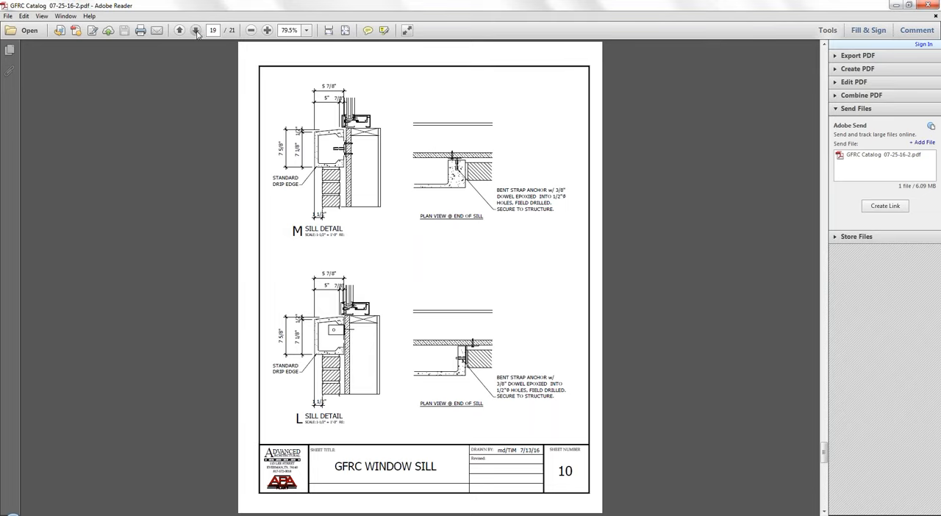
Step: Advance to page 20, the GFRC Window Head detail drawing (sheet 11)
{"action": "left_click", "coordinate": [195, 32]}
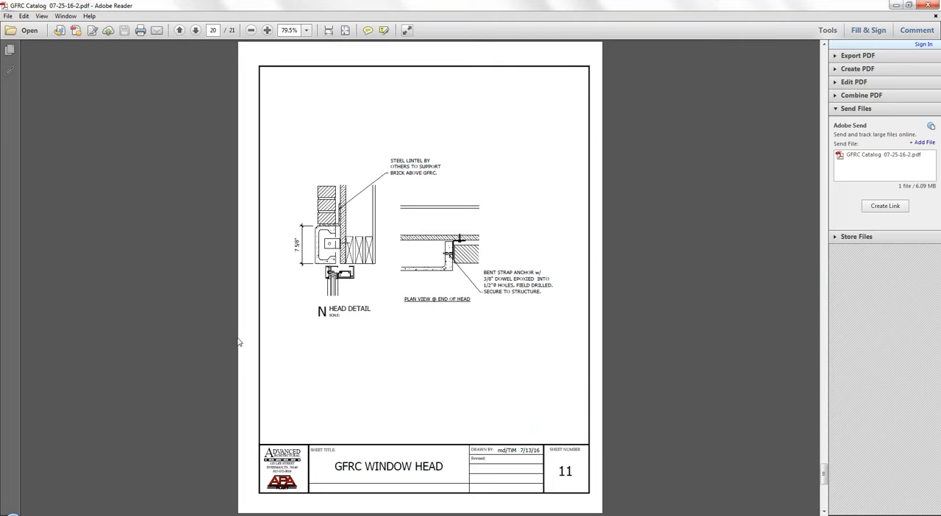
{"action": "mouse_move", "coordinate": [247, 369]}
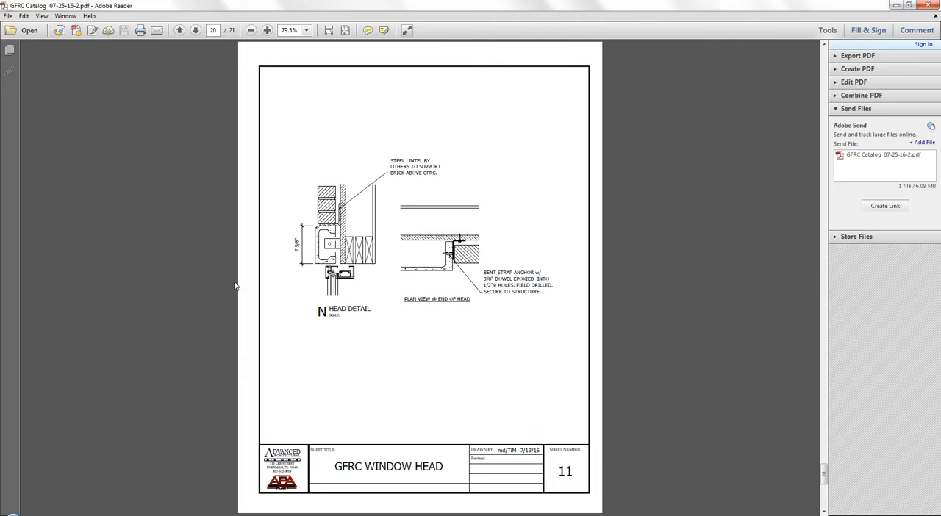
{"action": "mouse_move", "coordinate": [279, 295]}
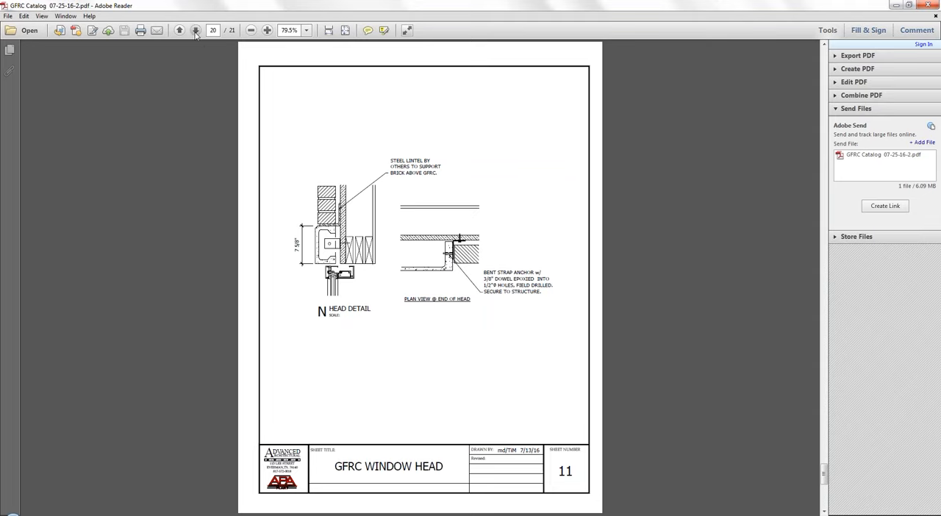
Step: Advance to page 21, the GFRC Stock Columns detail drawing (sheet 12)
{"action": "left_click", "coordinate": [196, 31]}
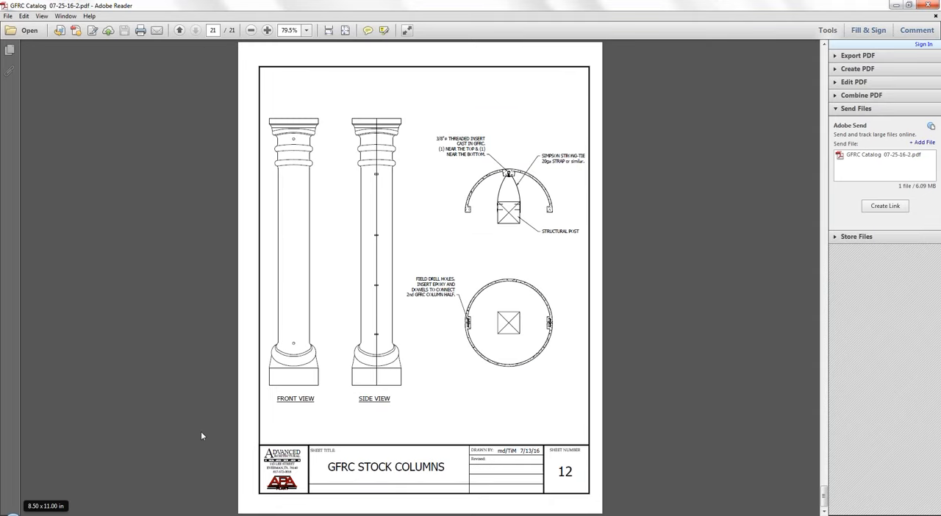
{"action": "mouse_move", "coordinate": [470, 420]}
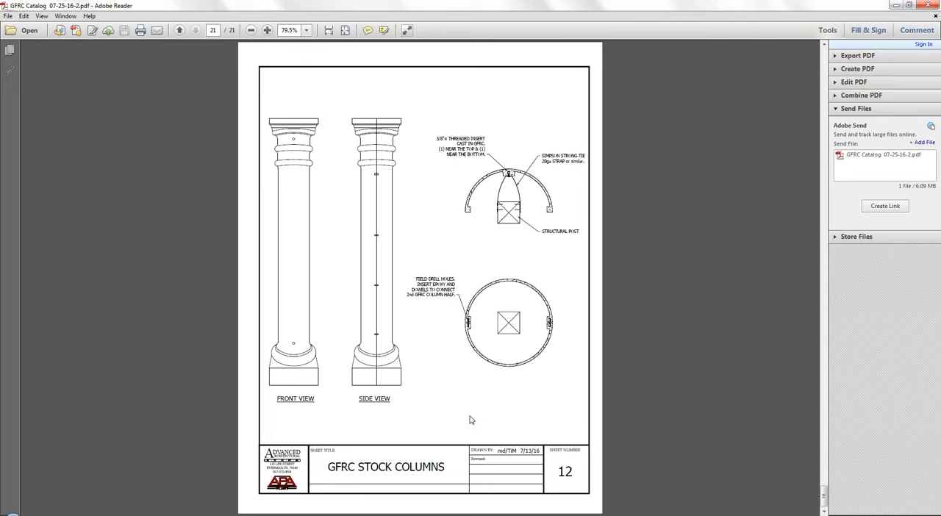
{"action": "mouse_move", "coordinate": [129, 373]}
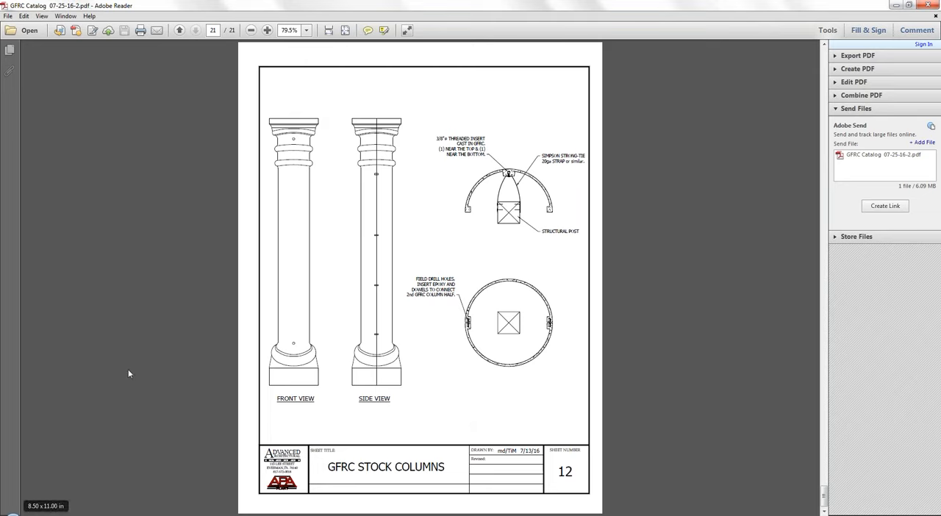
{"action": "mouse_move", "coordinate": [129, 358]}
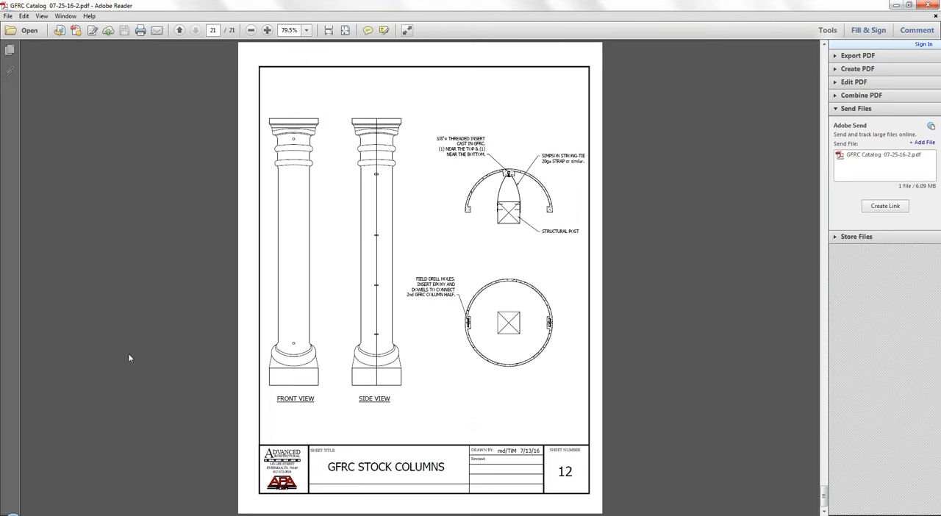
{"action": "mouse_move", "coordinate": [162, 265]}
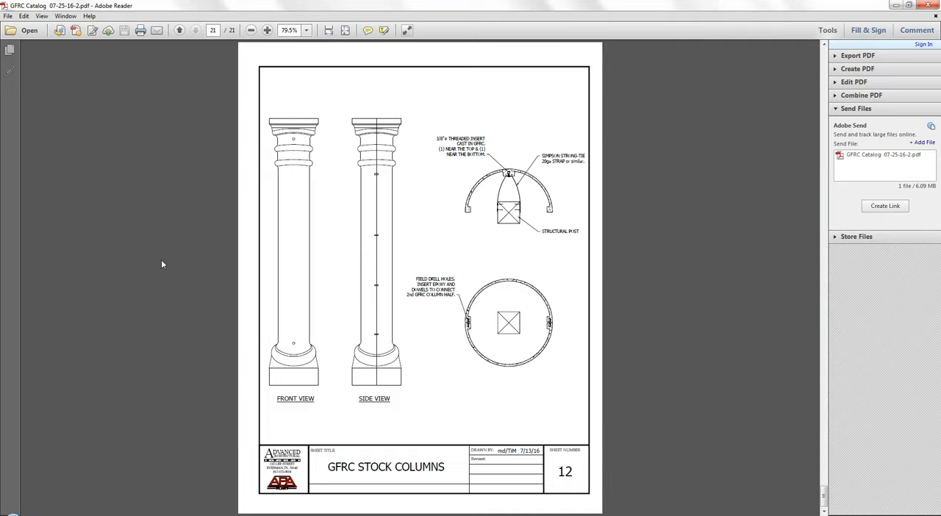